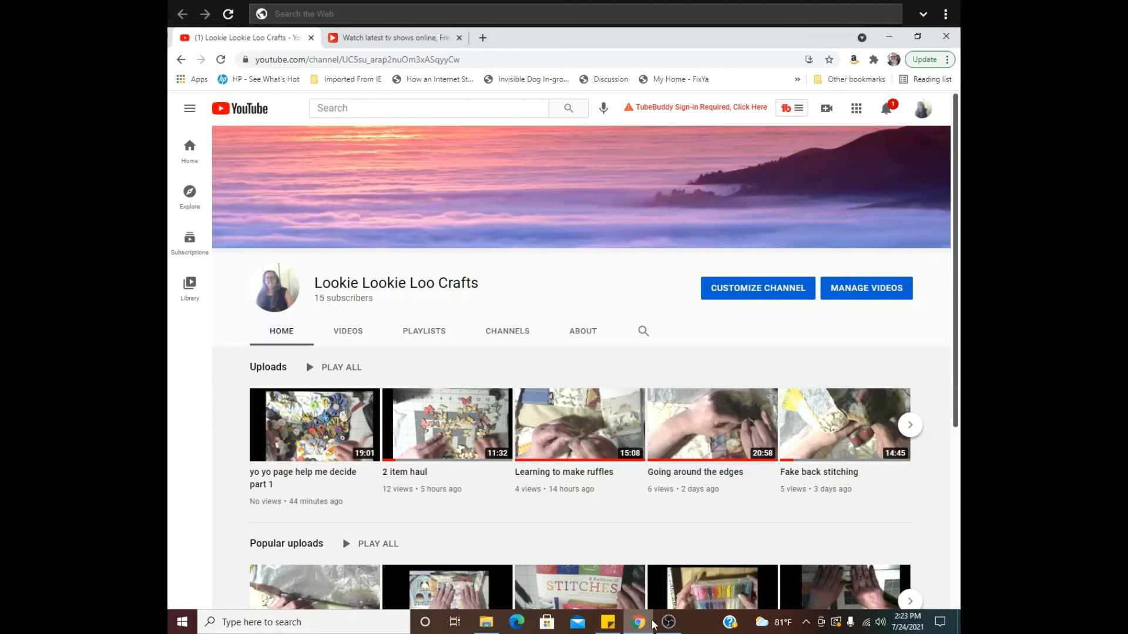
mouse_move(691, 529)
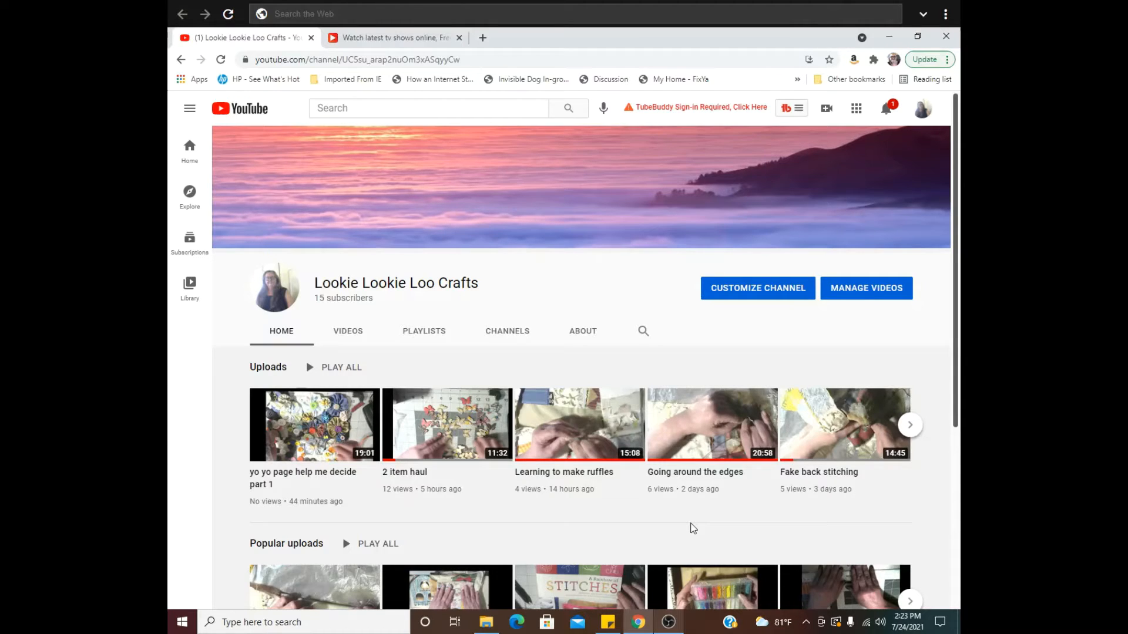
mouse_move(655, 477)
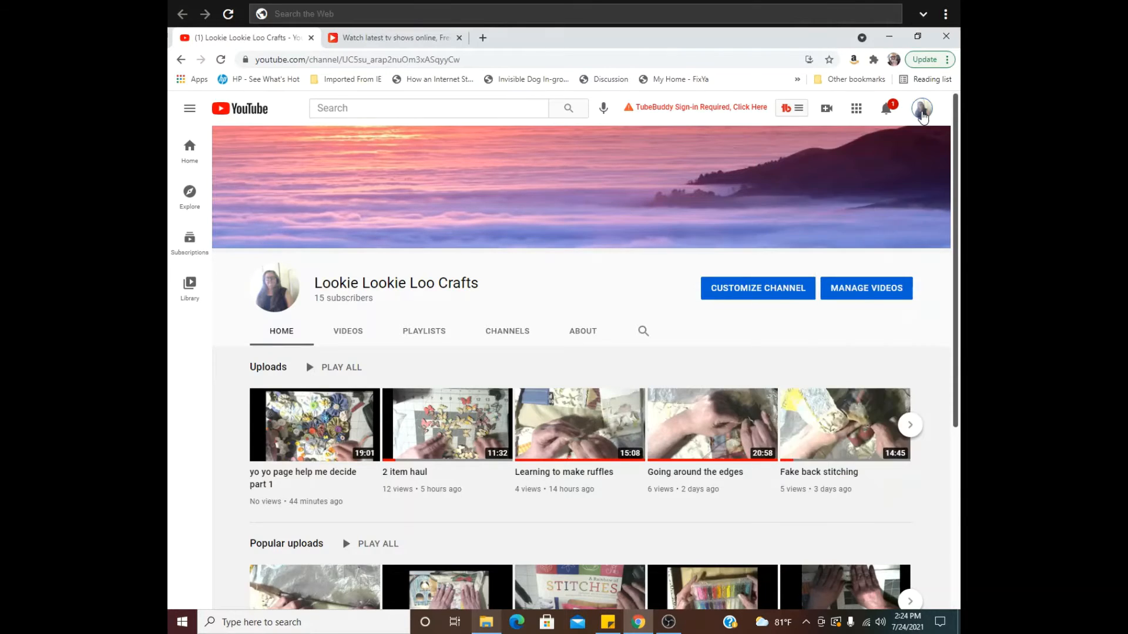
Open YouTube Studio from the account avatar menu to reach the channel dashboard.
left_click(921, 109)
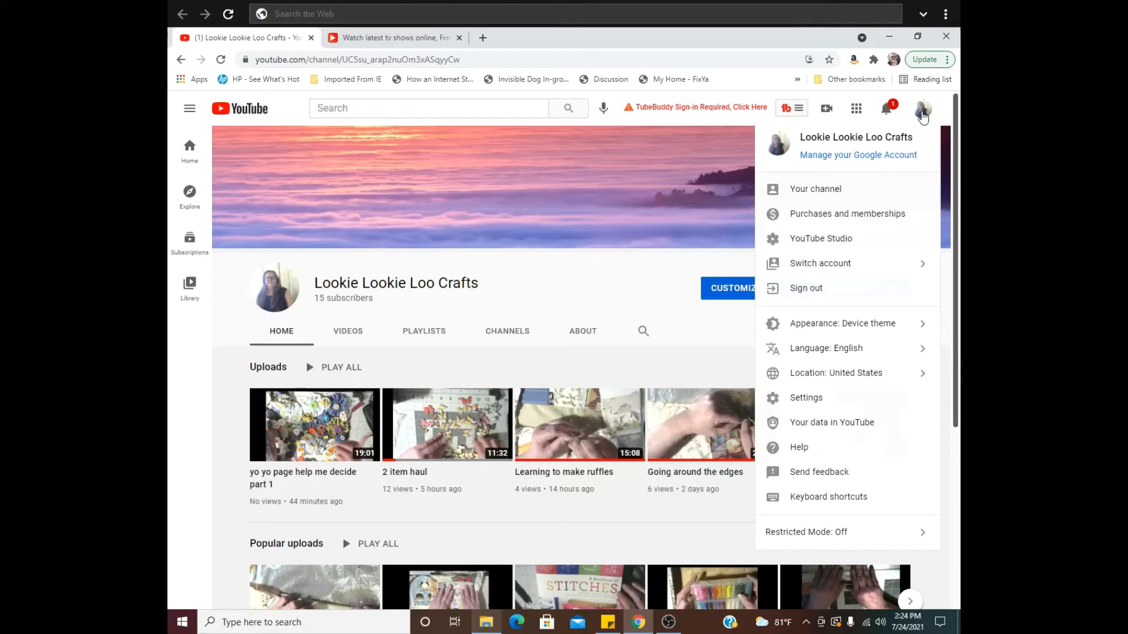
mouse_move(831, 240)
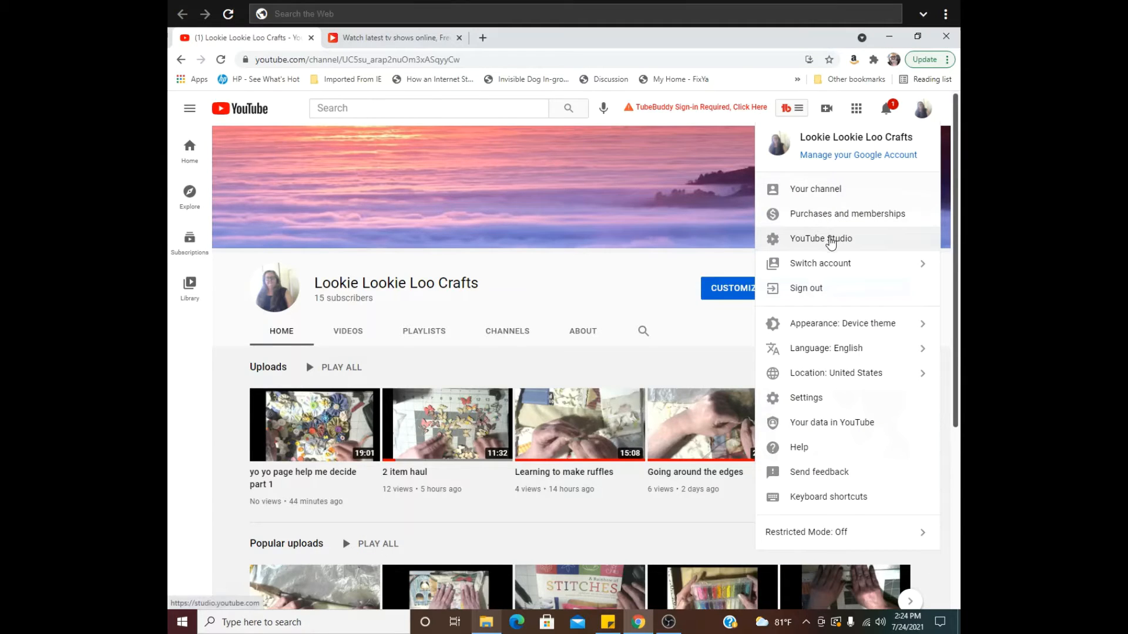
left_click(821, 239)
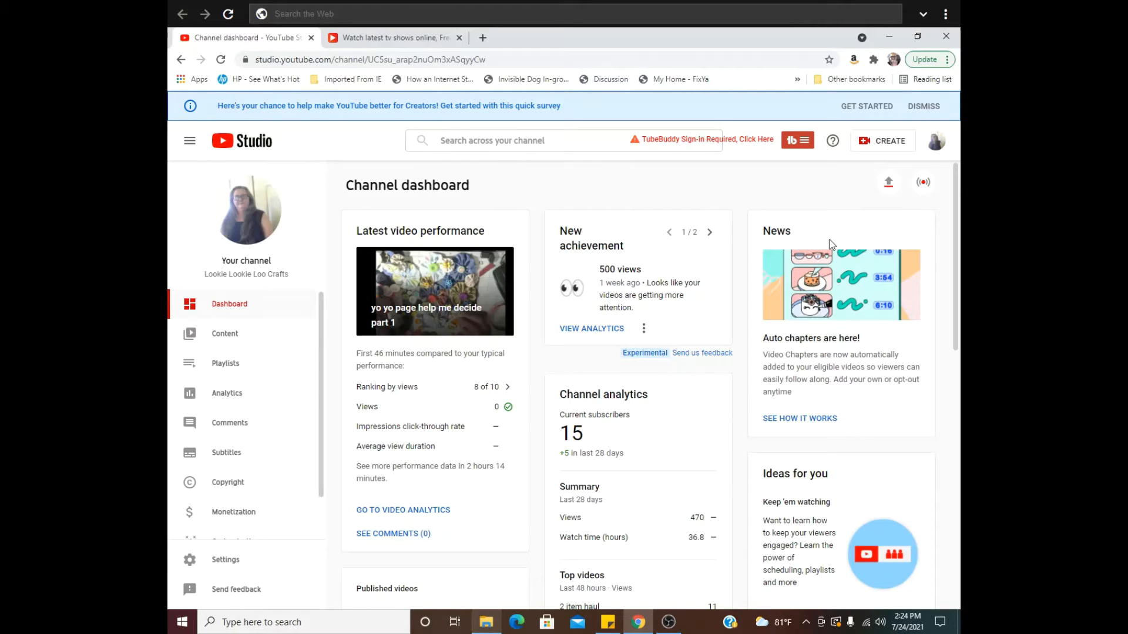
mouse_move(255, 361)
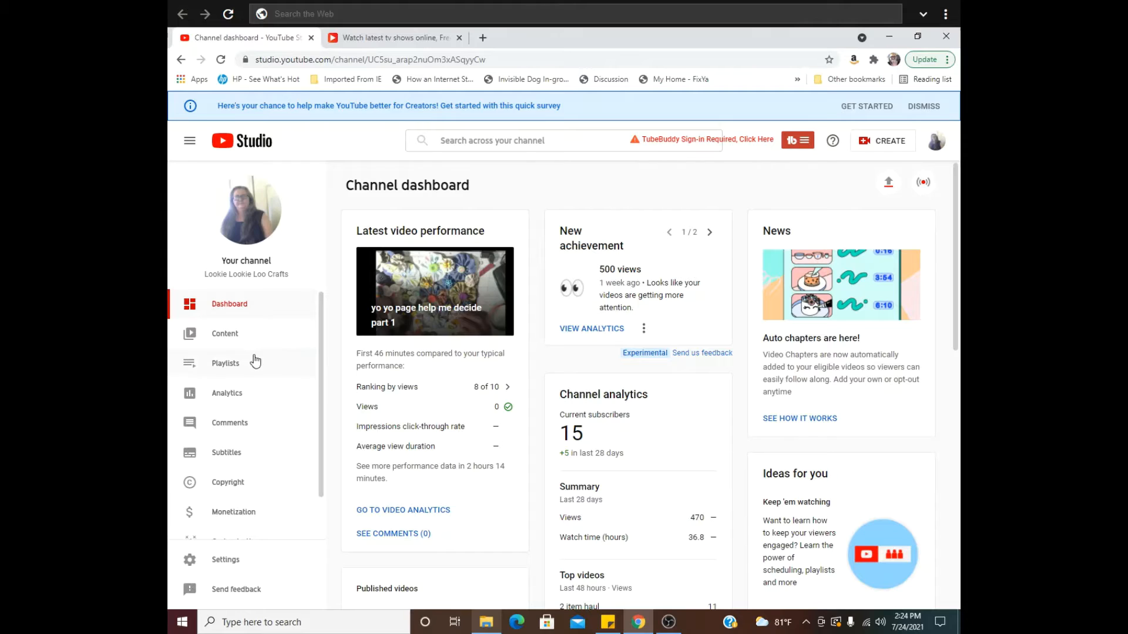
Open the Content list and go into the newest upload's details editor.
left_click(224, 334)
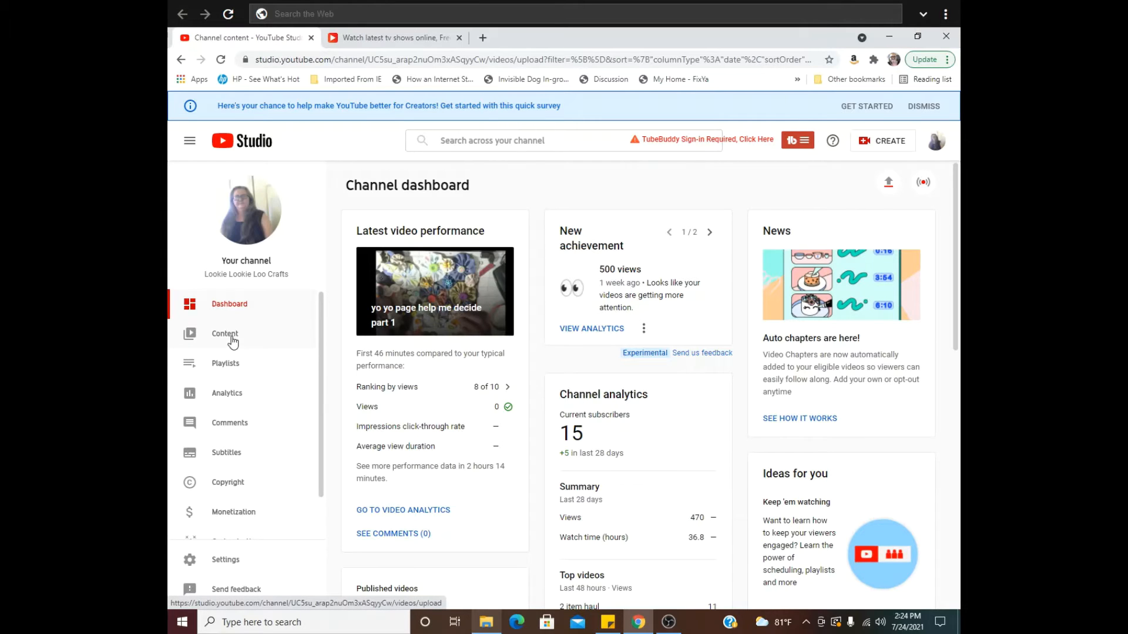
left_click(225, 333)
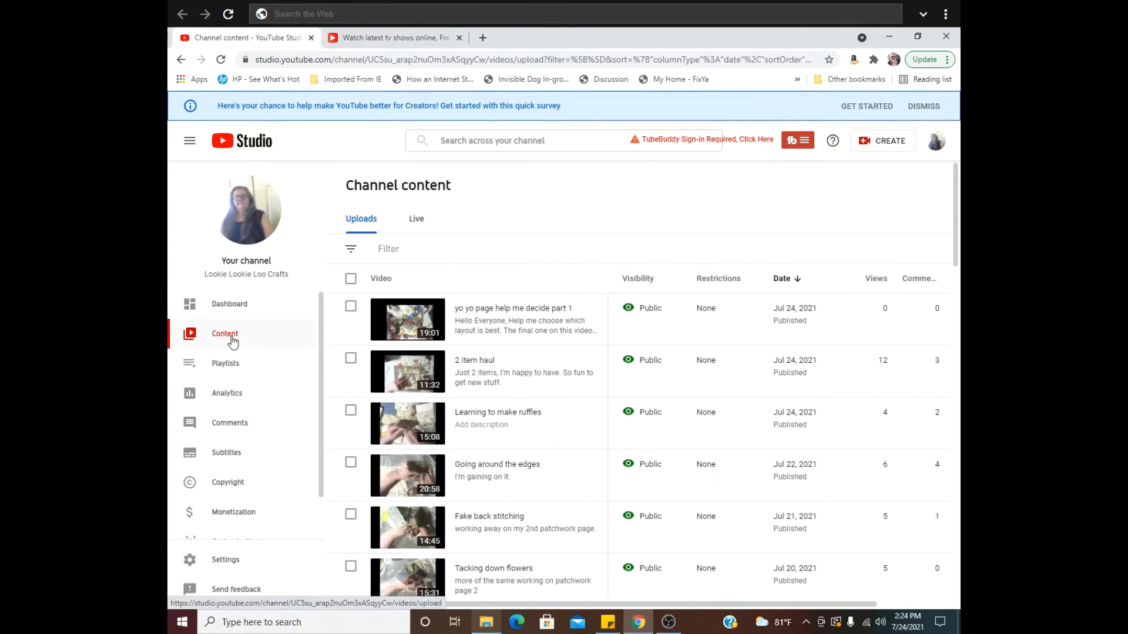
mouse_move(237, 339)
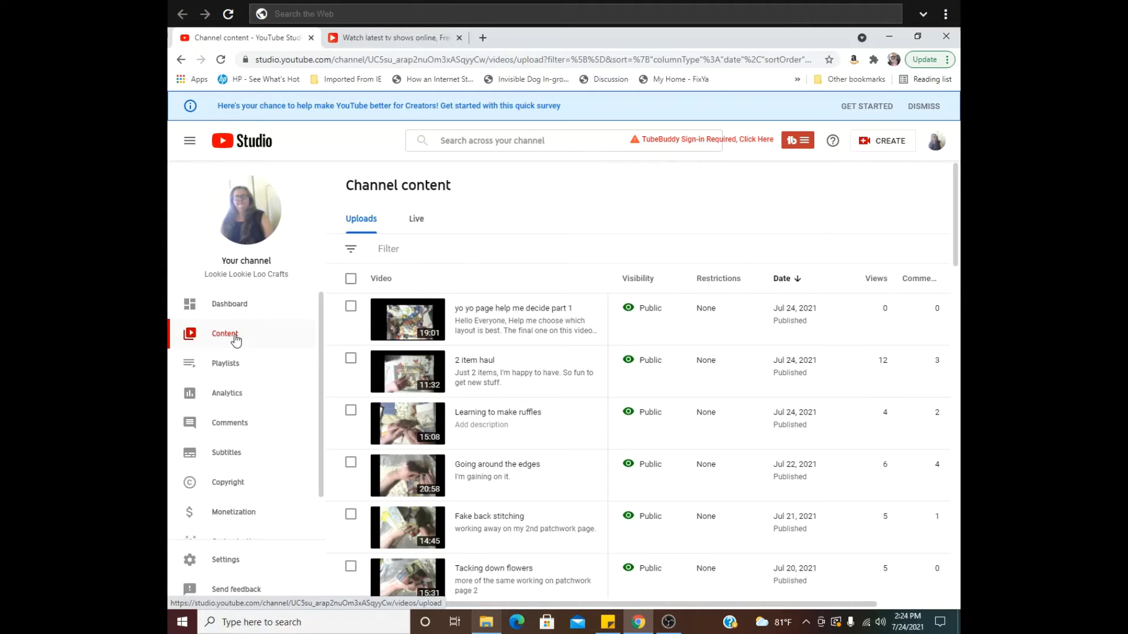
mouse_move(584, 569)
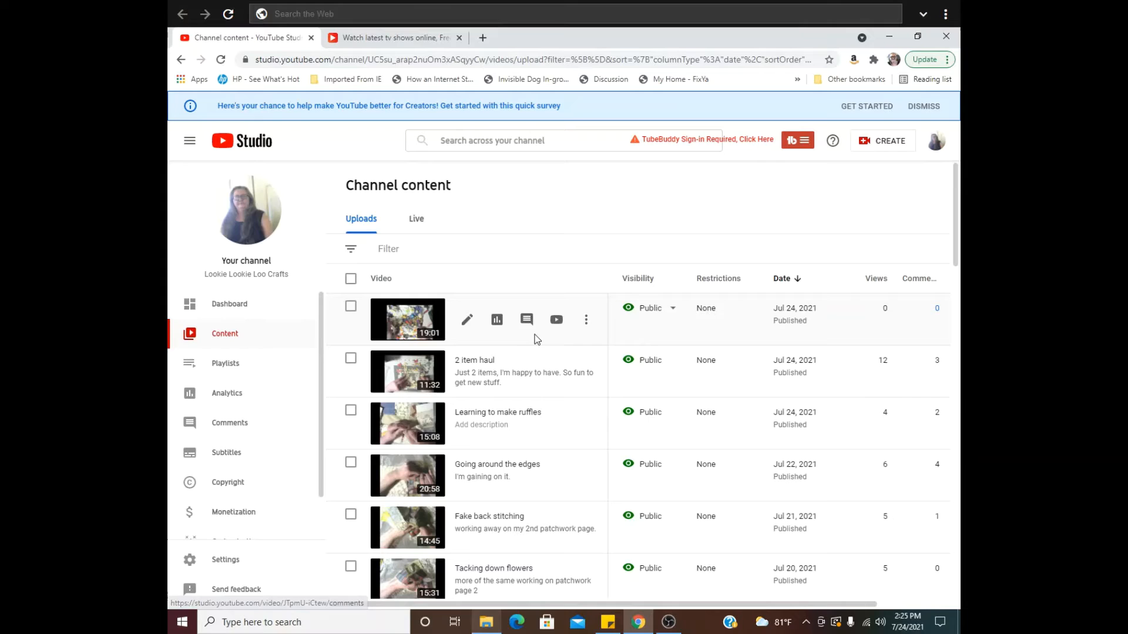
mouse_move(585, 332)
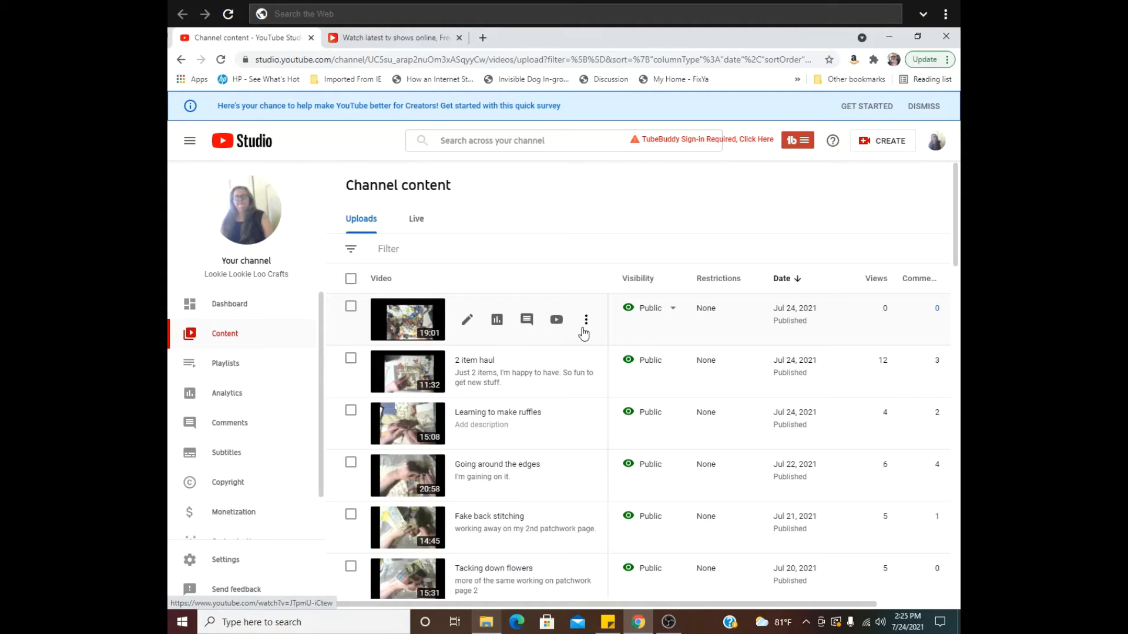
mouse_move(467, 320)
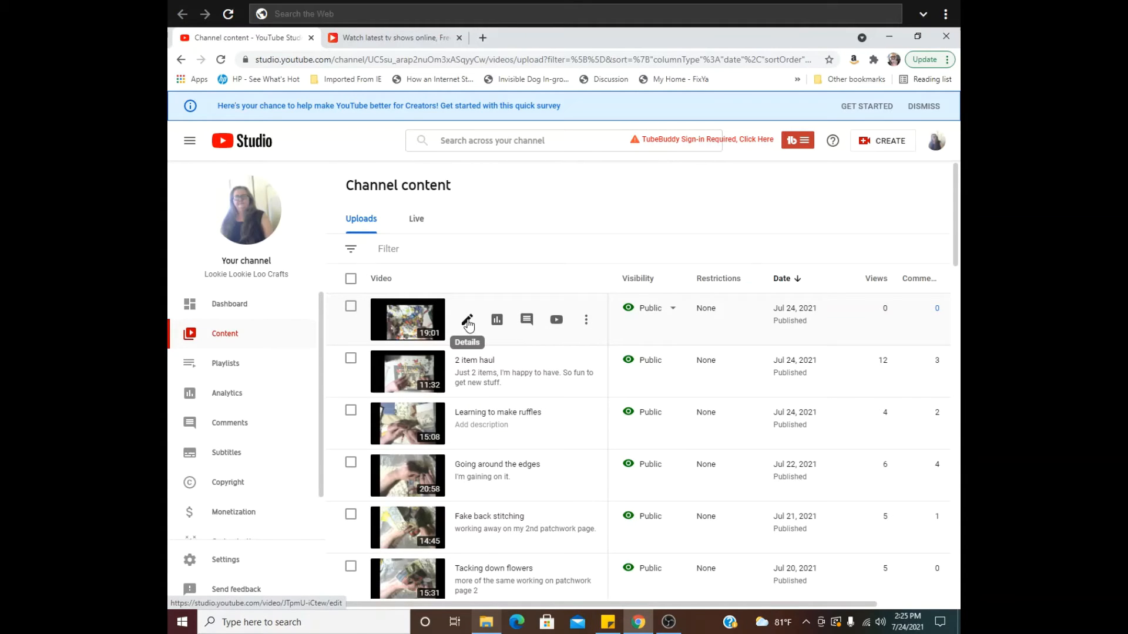
left_click(467, 320)
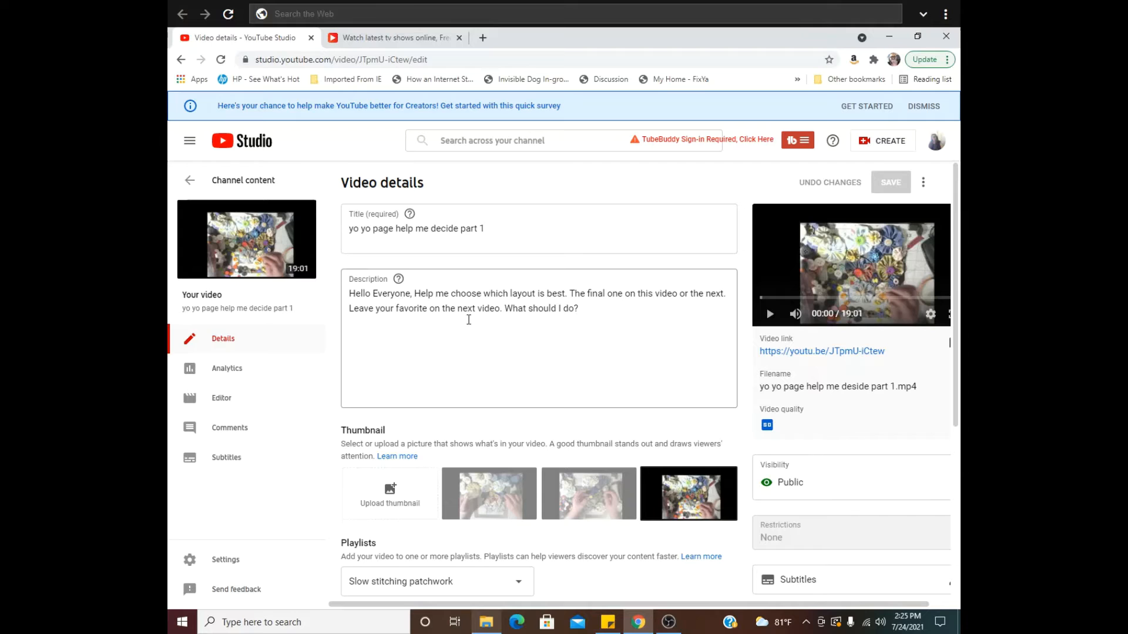
Expand the Show More advanced settings in the details of 'yo yo page help me decide part 1'.
scroll("down", 3)
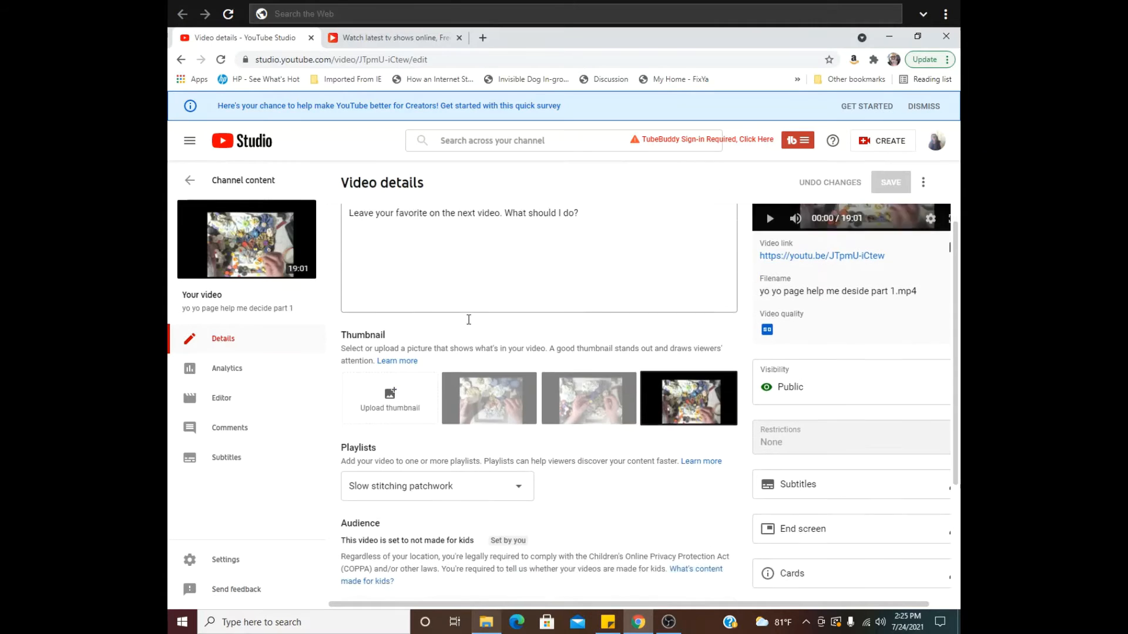
scroll("down", 3)
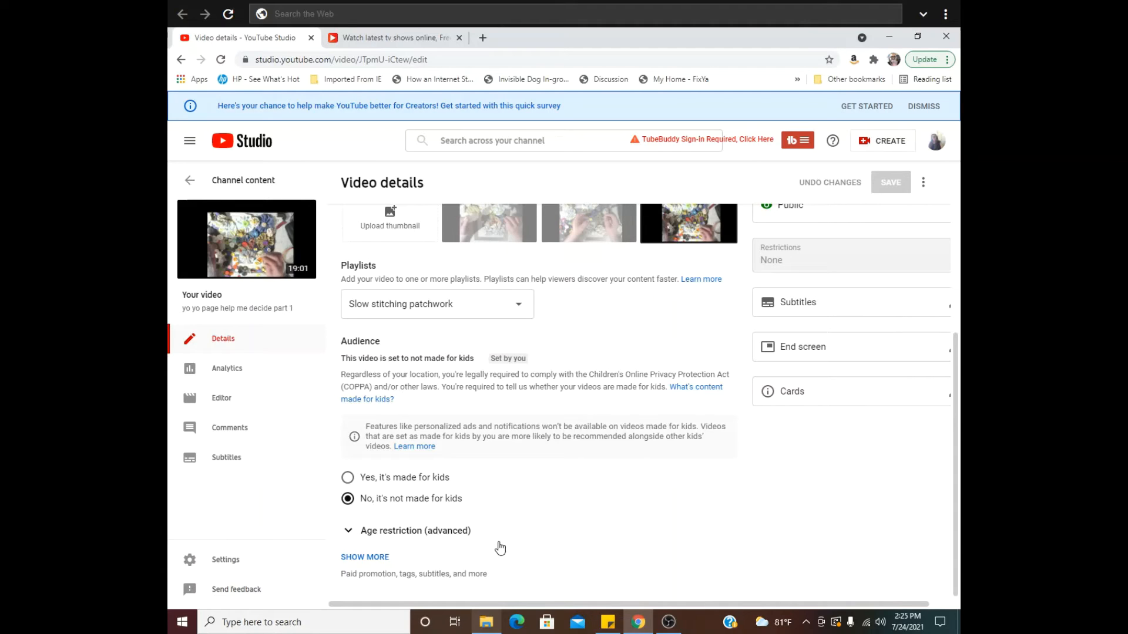
mouse_move(384, 537)
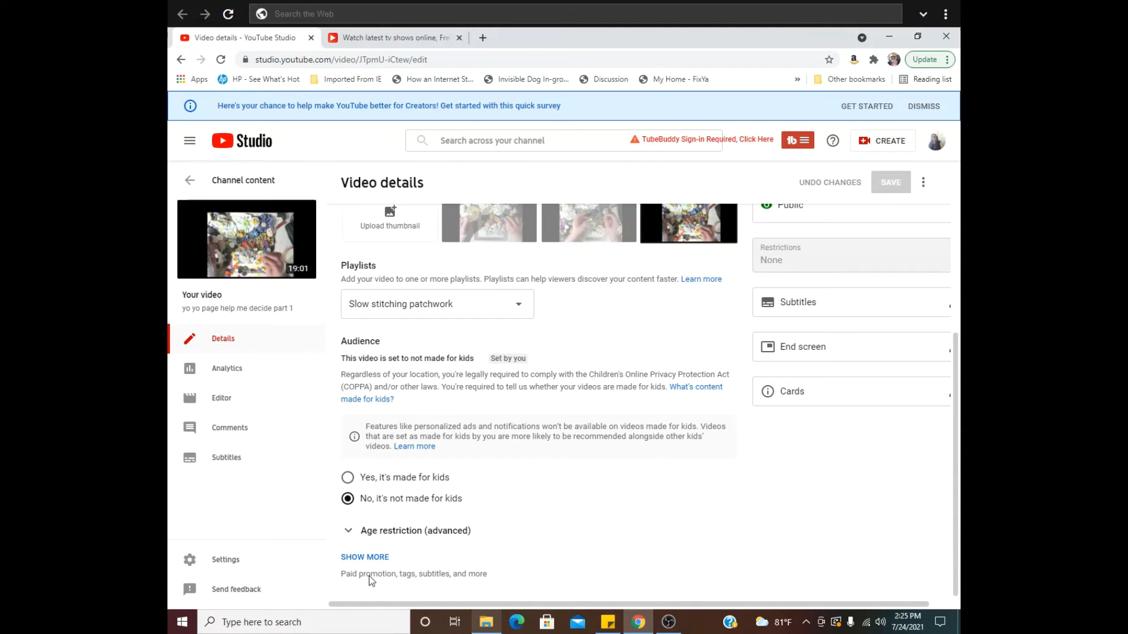
left_click(364, 557)
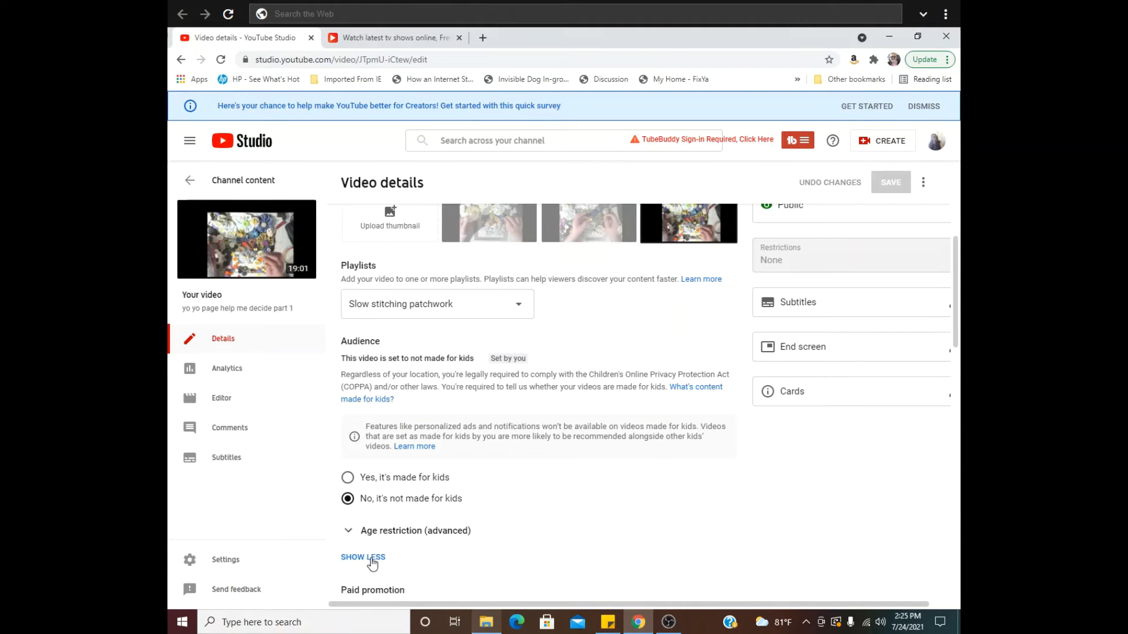
mouse_move(515, 495)
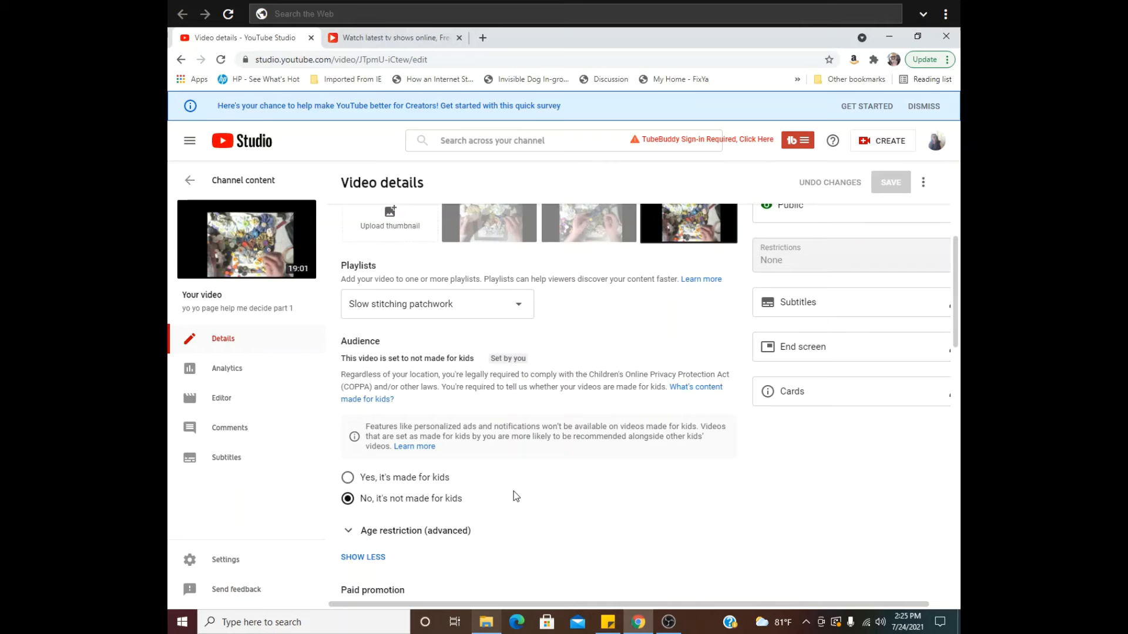
Scroll the details editor down to the Comments and ratings section.
scroll("down", 3)
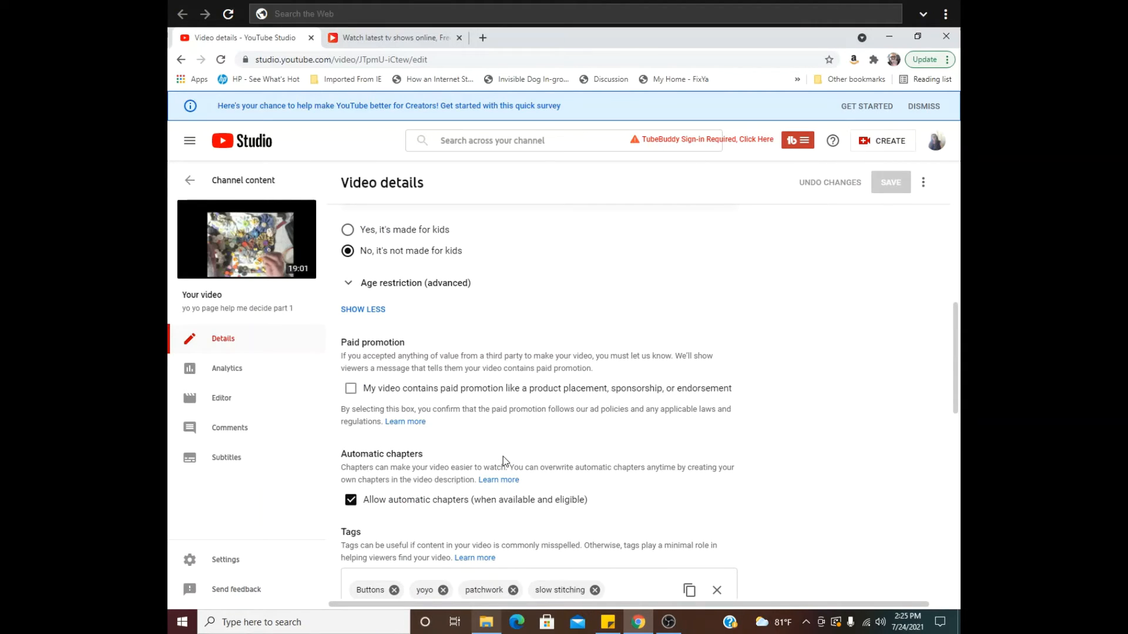
scroll("down", 3)
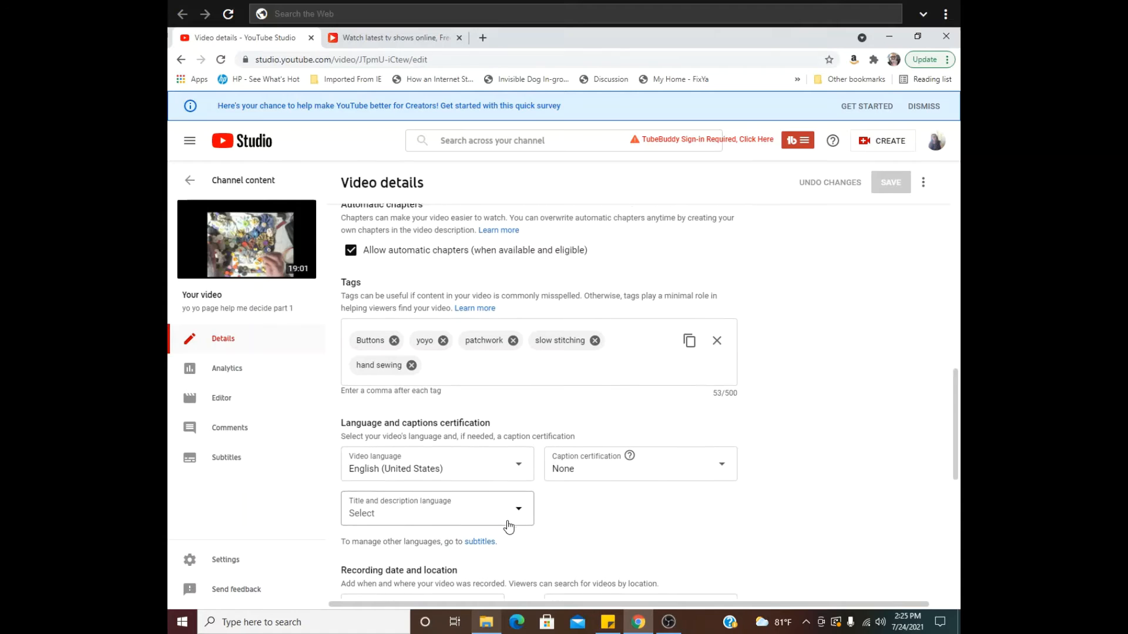
scroll("down", 3)
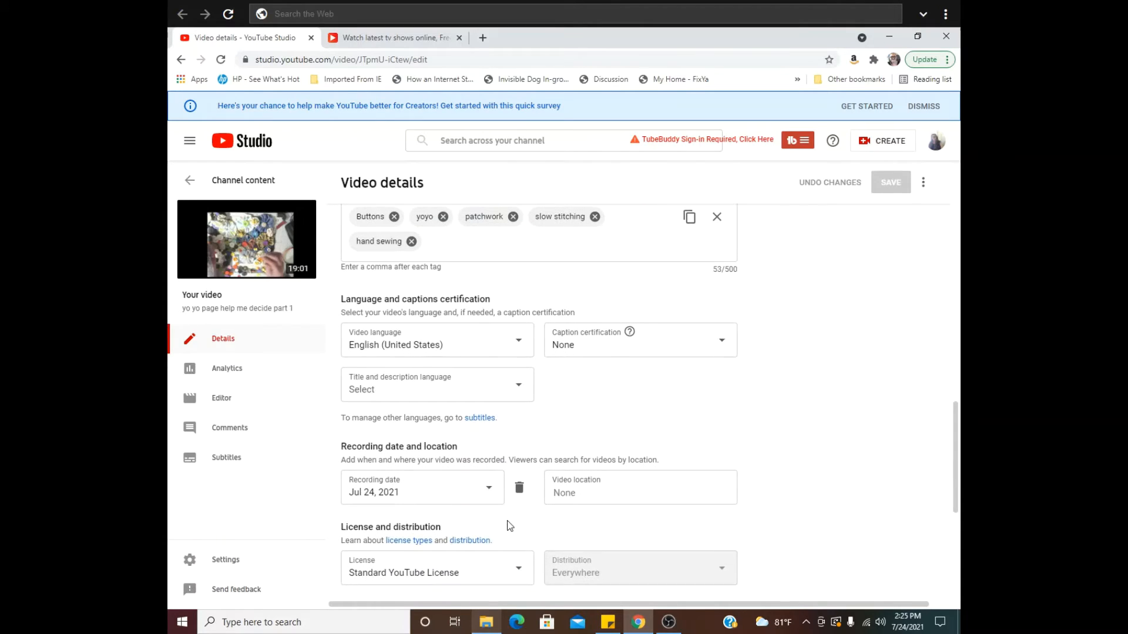
scroll("down", 3)
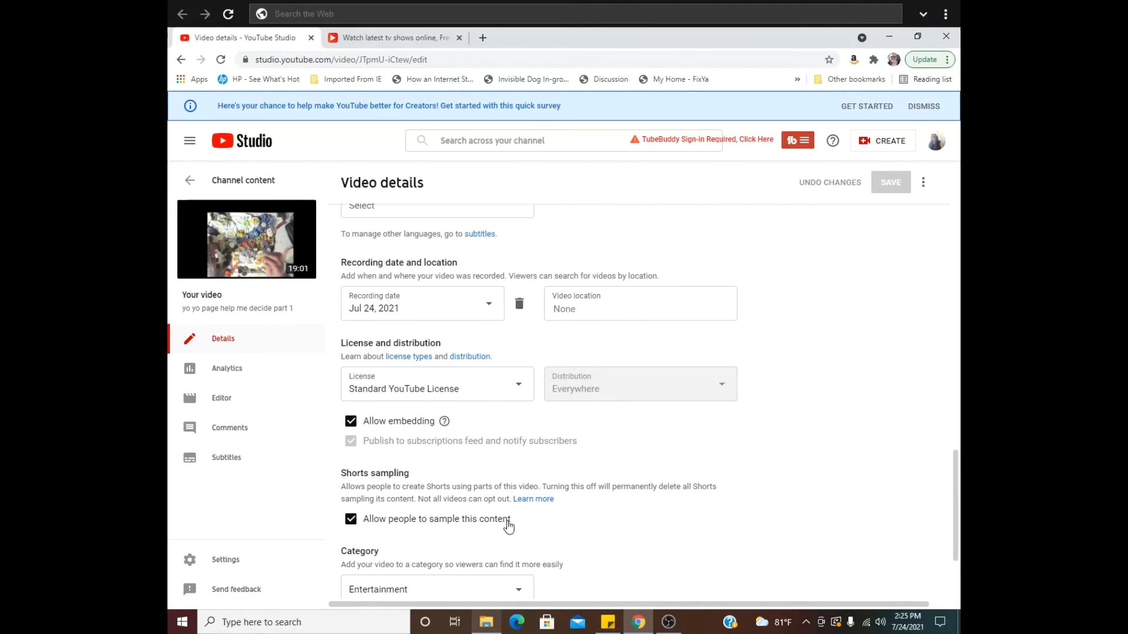
scroll("down", 3)
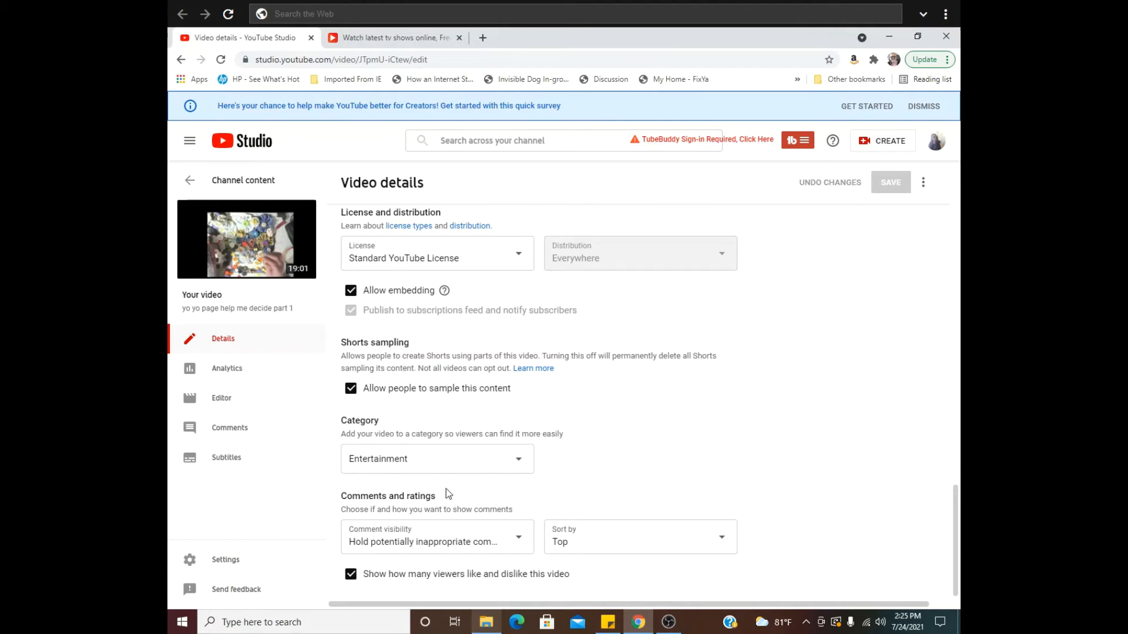
mouse_move(418, 554)
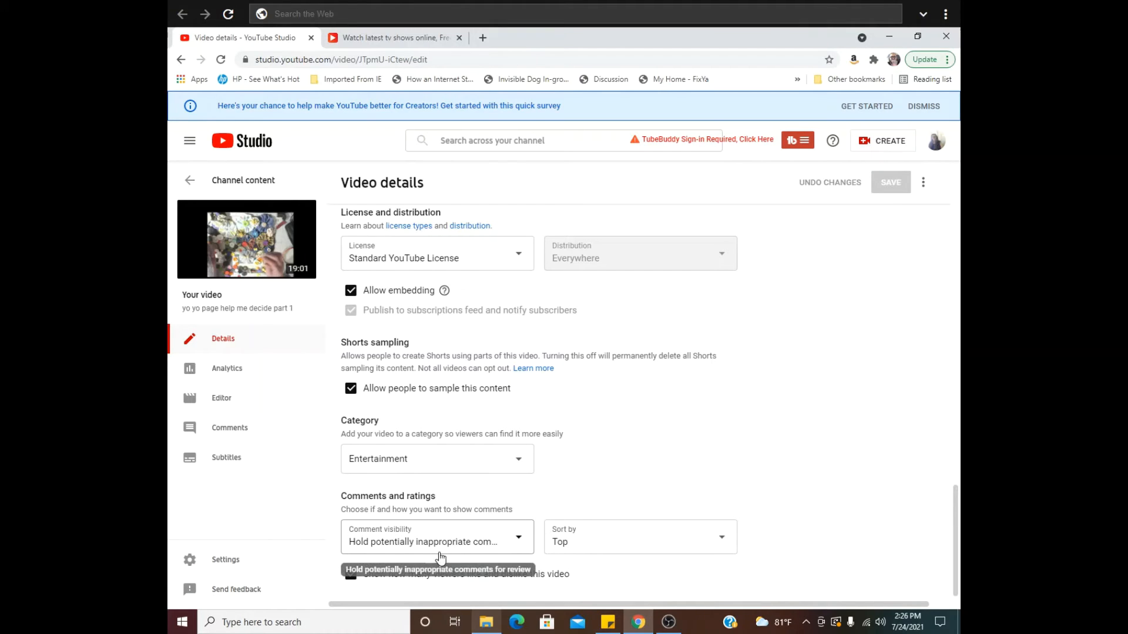
mouse_move(505, 541)
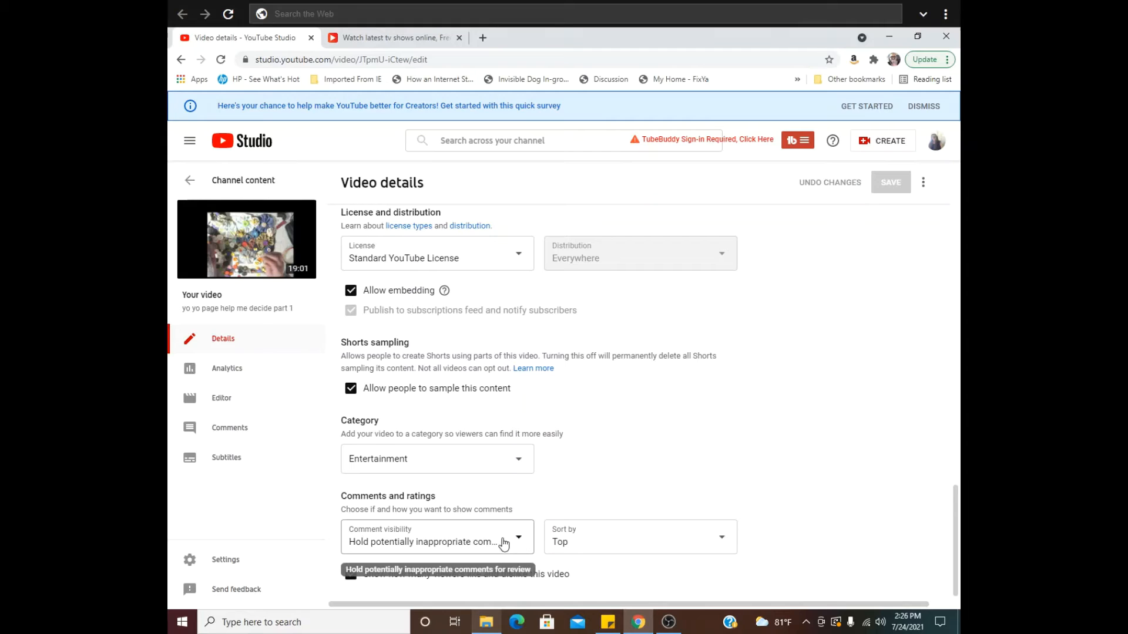
mouse_move(520, 544)
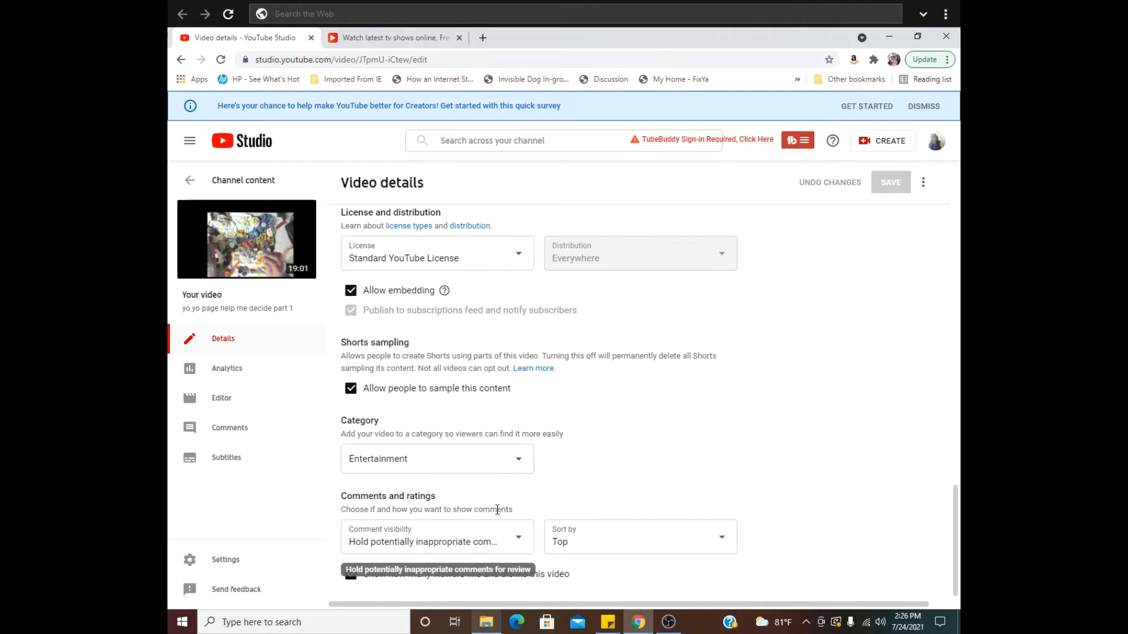
mouse_move(741, 480)
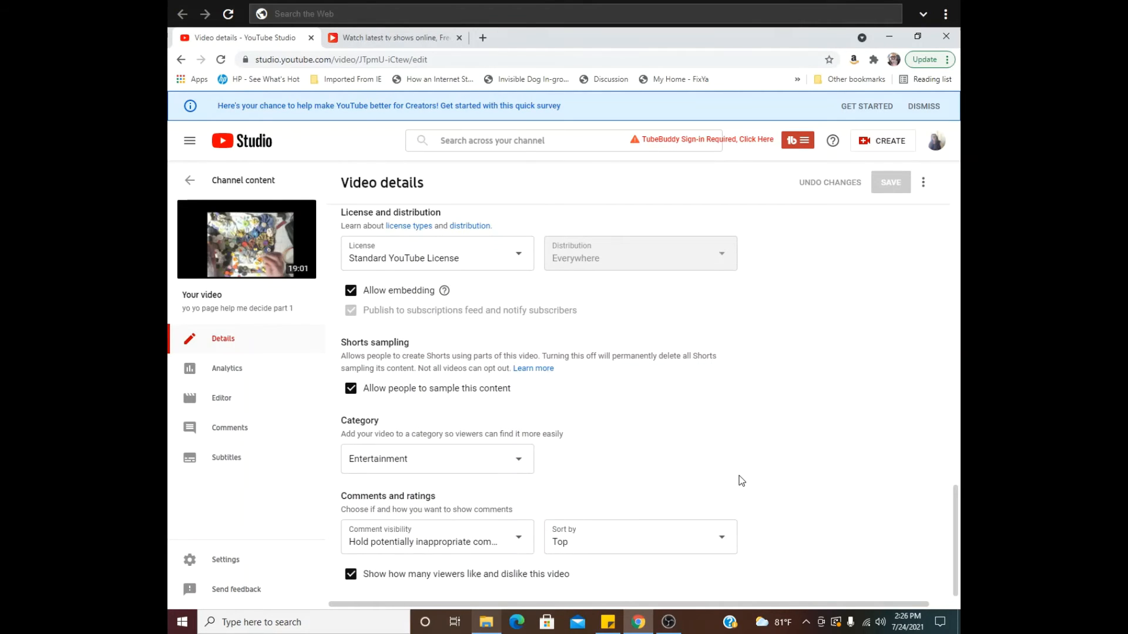
scroll("down", 3)
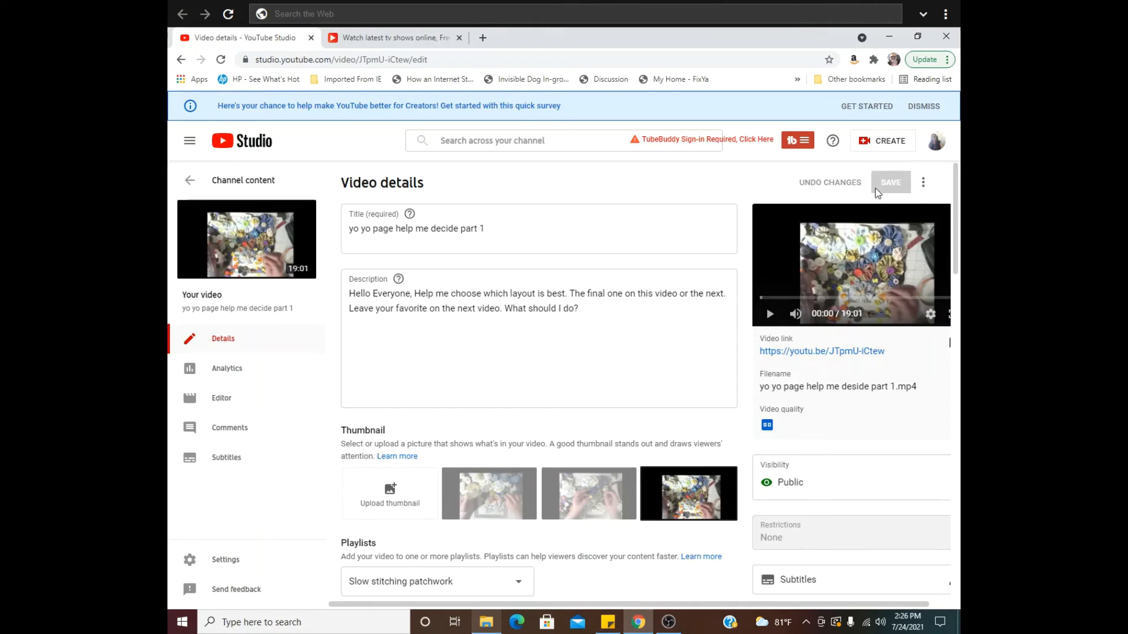
mouse_move(902, 188)
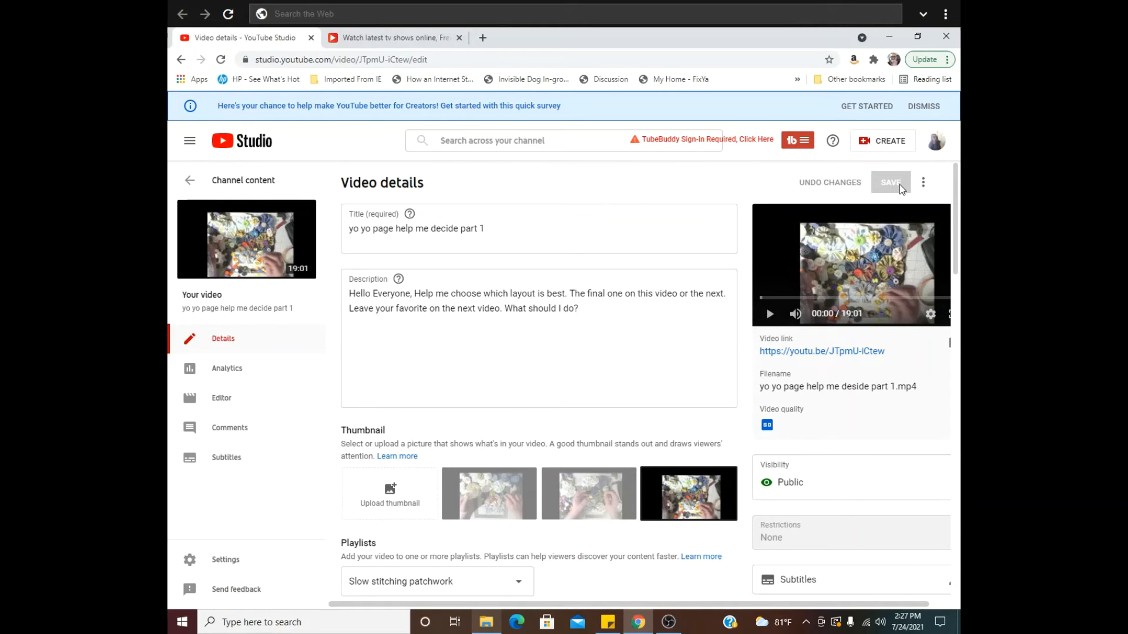
mouse_move(183, 180)
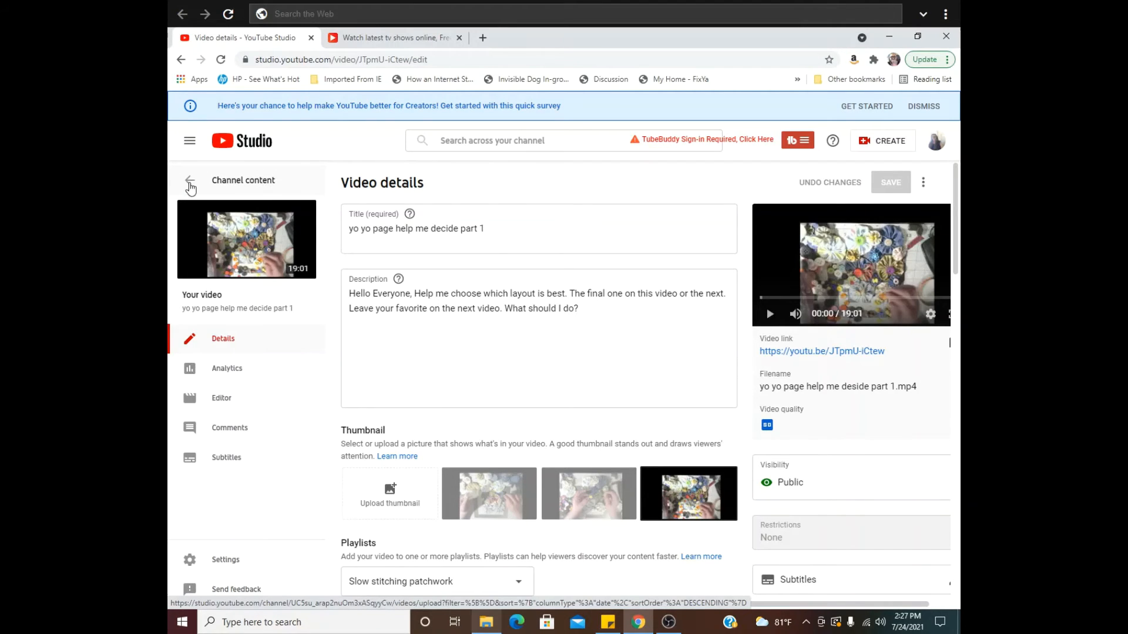
mouse_move(887, 289)
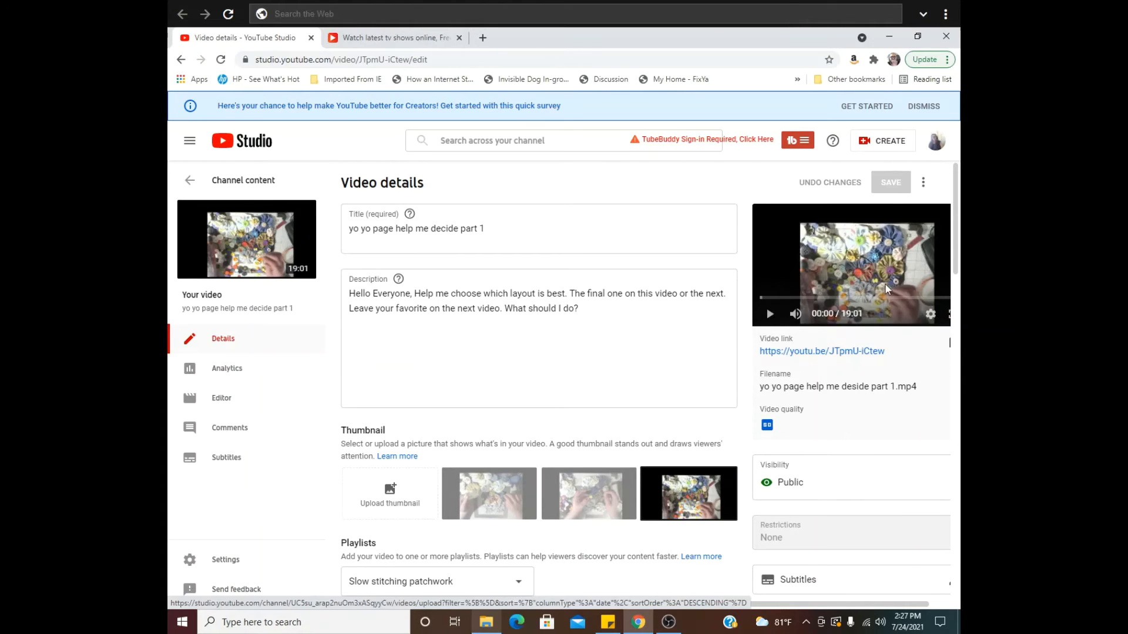
Go to the channel's public home page via Your channel in the avatar menu.
left_click(937, 141)
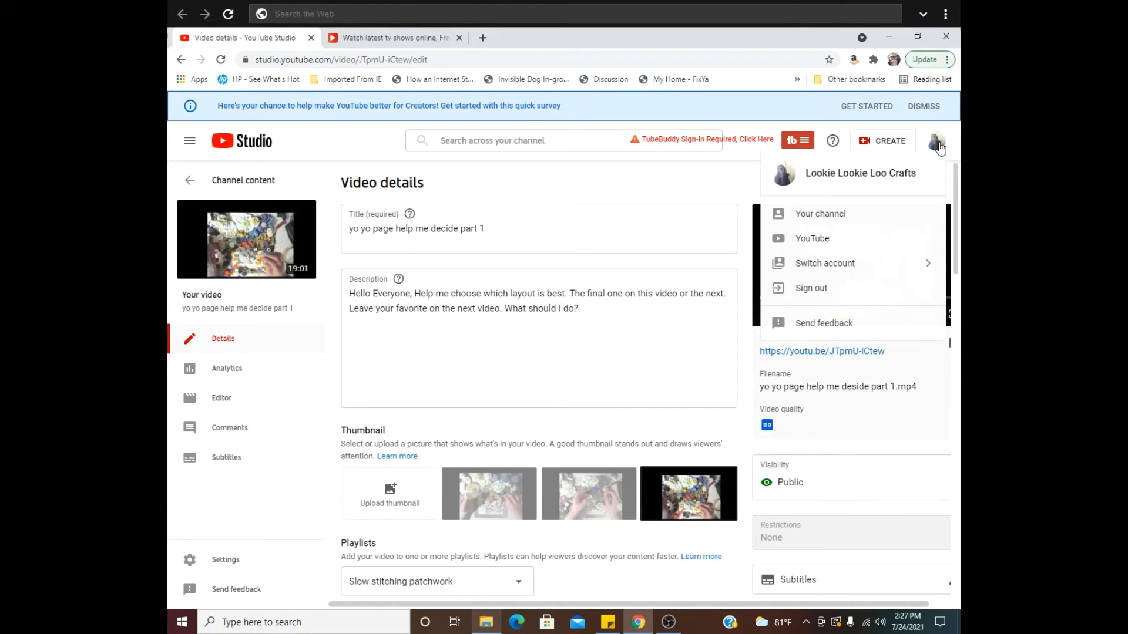
mouse_move(856, 213)
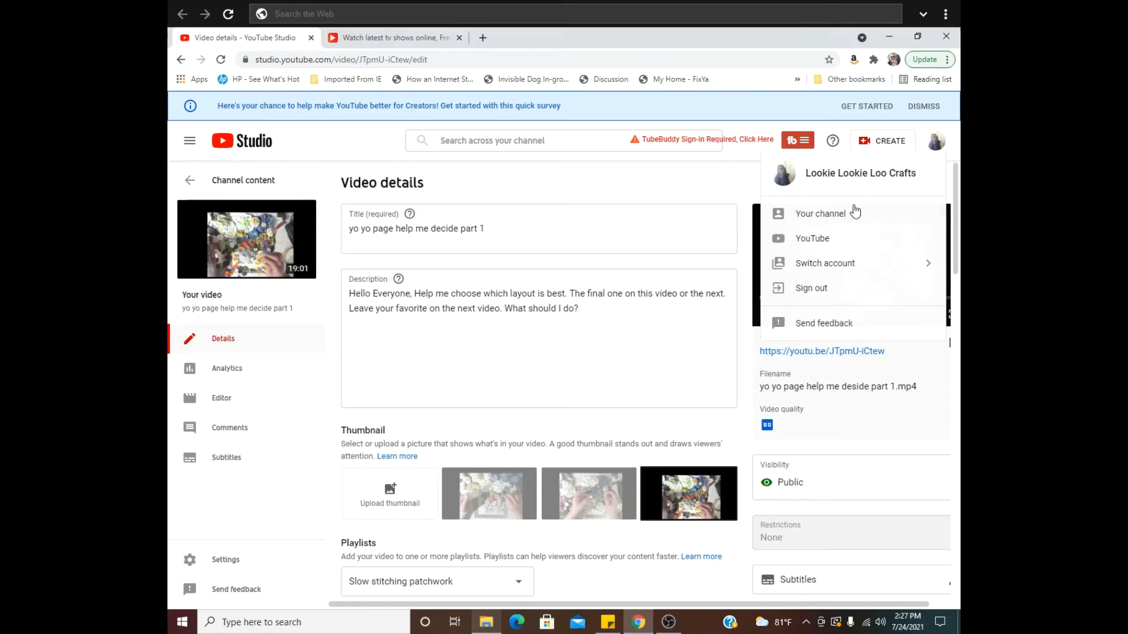
left_click(821, 213)
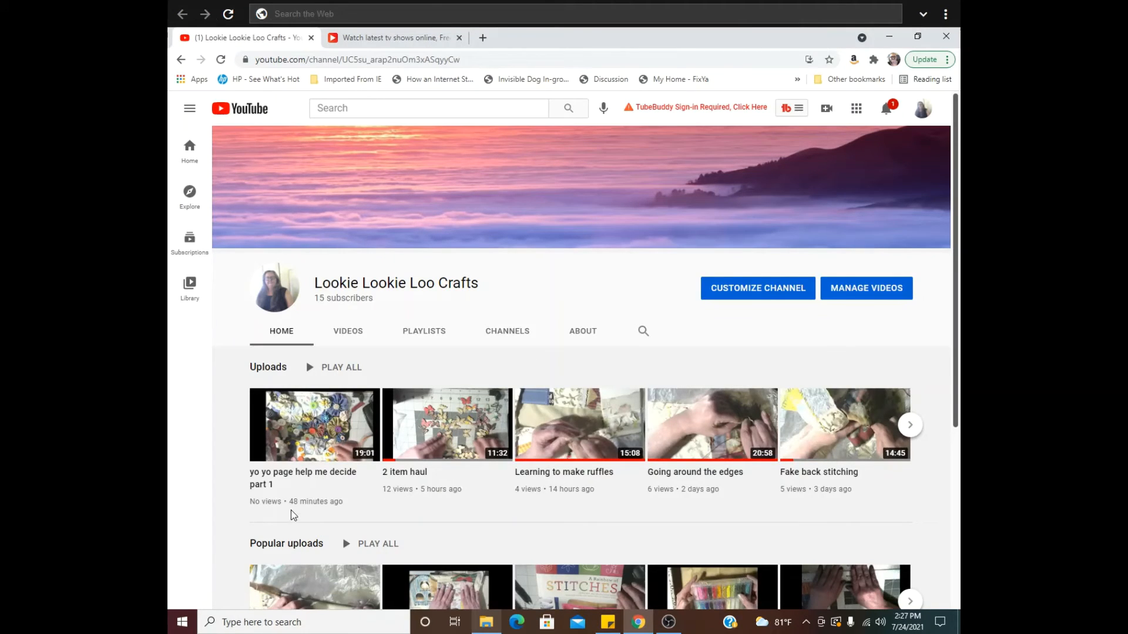
mouse_move(339, 506)
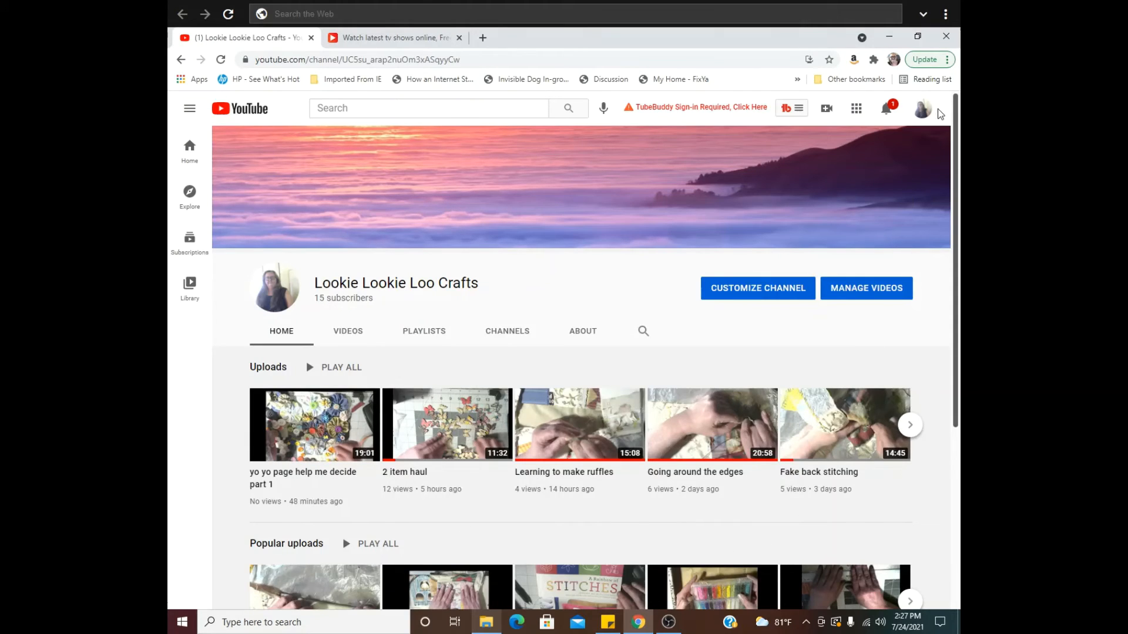
Return to the YouTube Studio channel dashboard from the avatar menu.
left_click(921, 109)
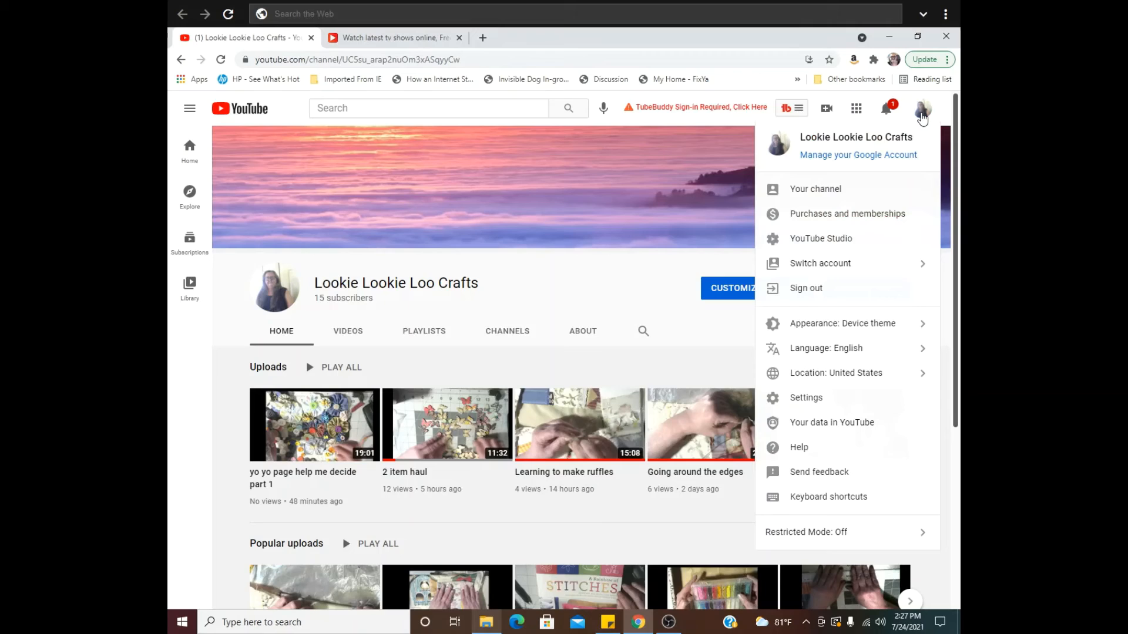
mouse_move(824, 239)
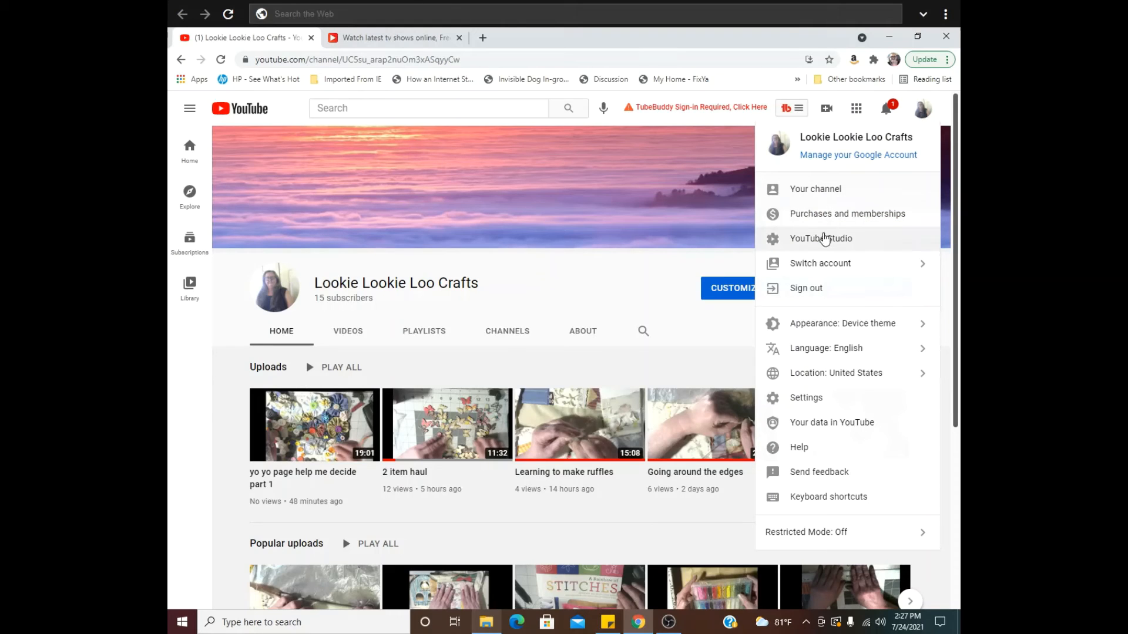
left_click(821, 238)
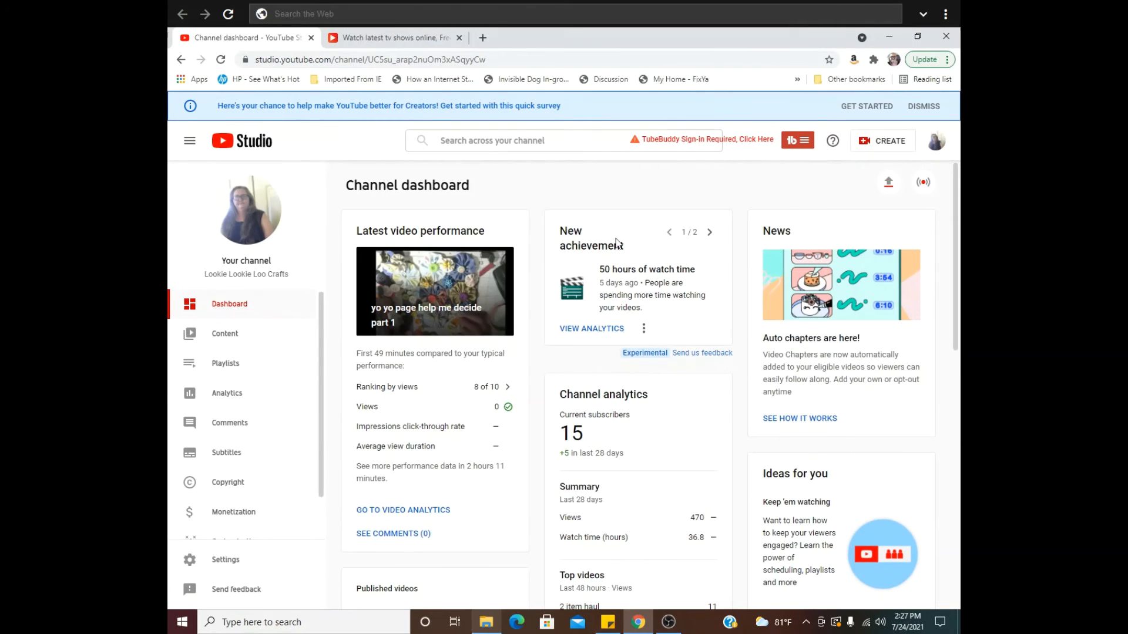
Open the Content list of the channel's uploaded videos.
left_click(225, 333)
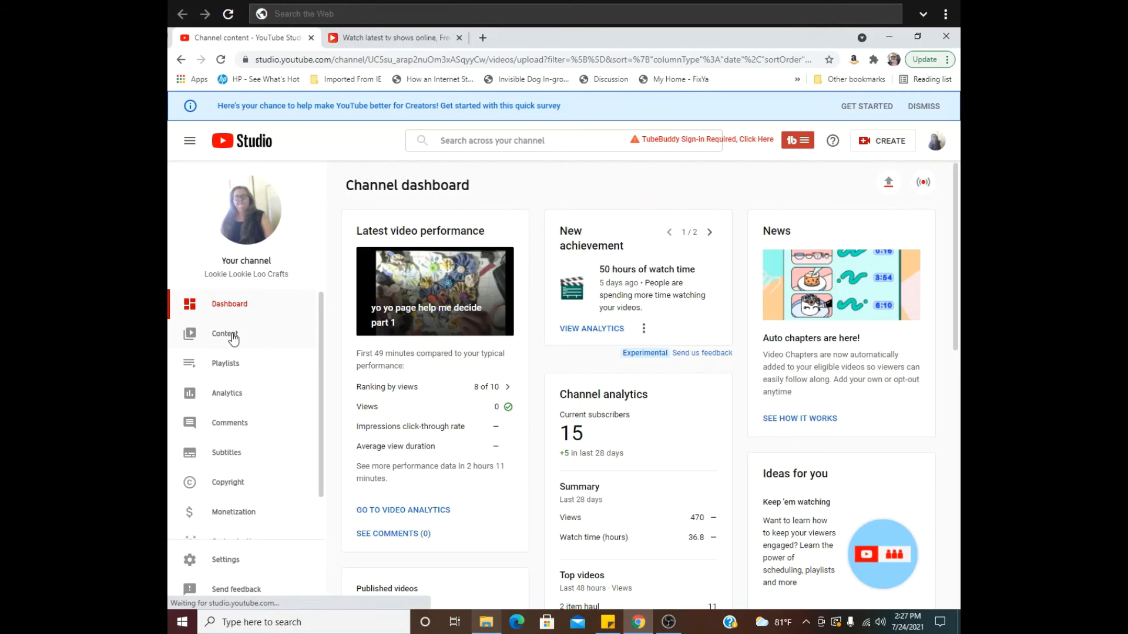
left_click(225, 333)
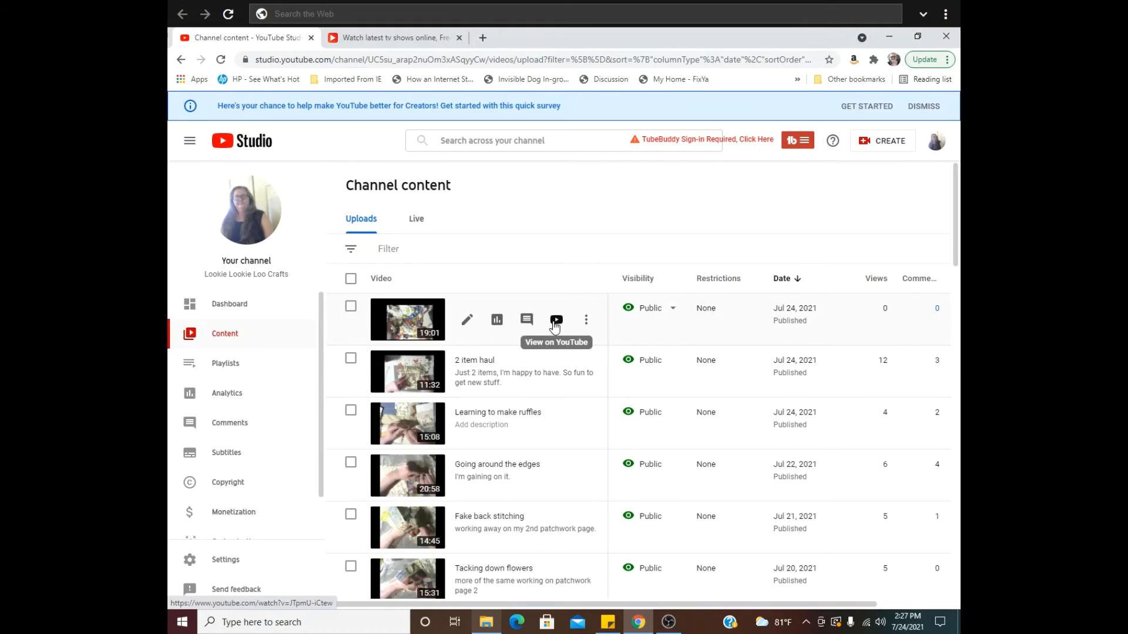
mouse_move(526, 320)
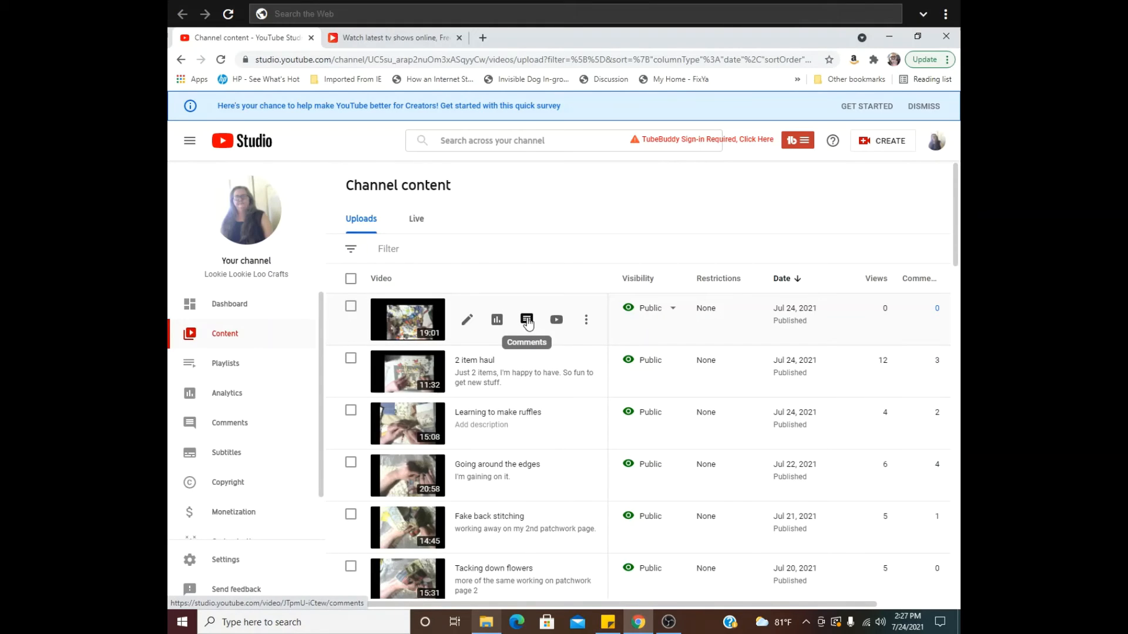
Open the comments page for 'yo yo page help me decide part 1', showing no comments.
left_click(527, 320)
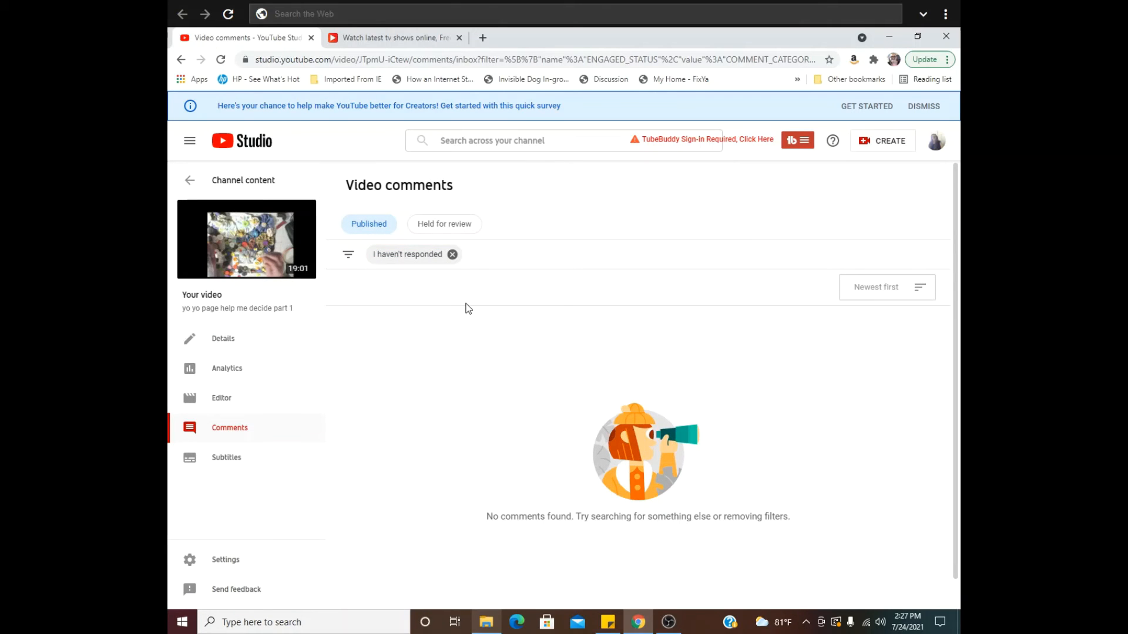
mouse_move(368, 316)
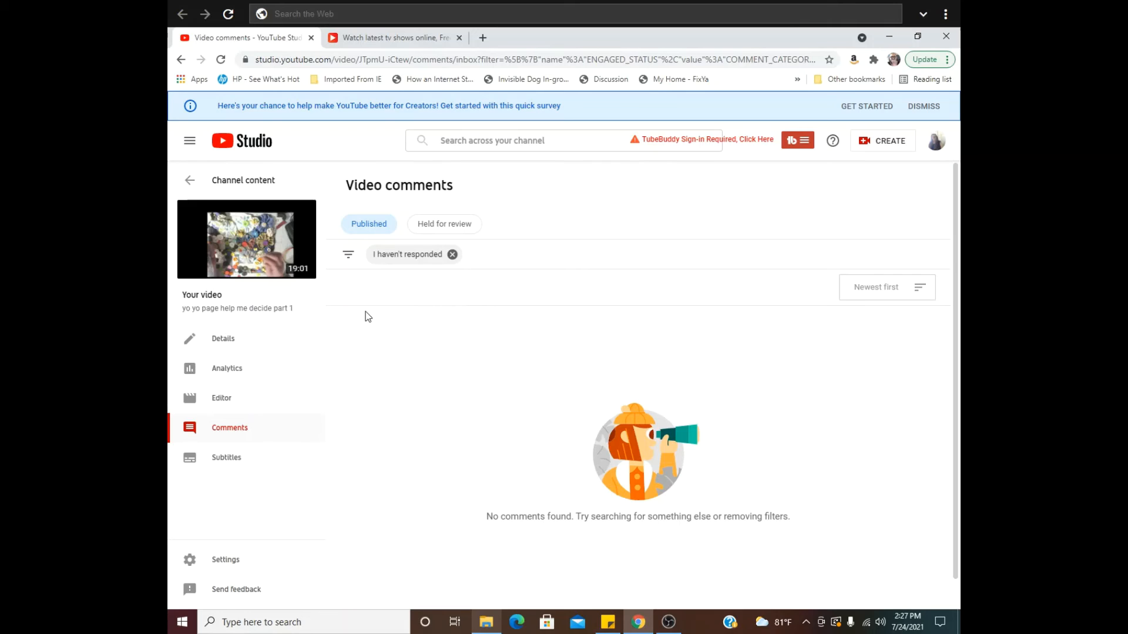
mouse_move(372, 316)
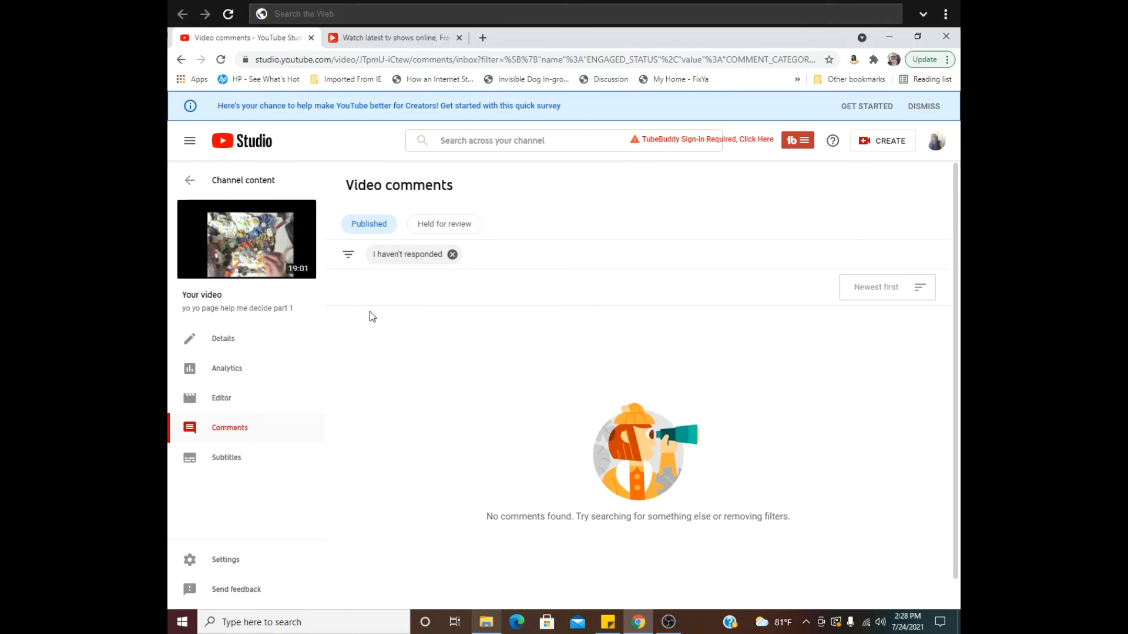
mouse_move(475, 345)
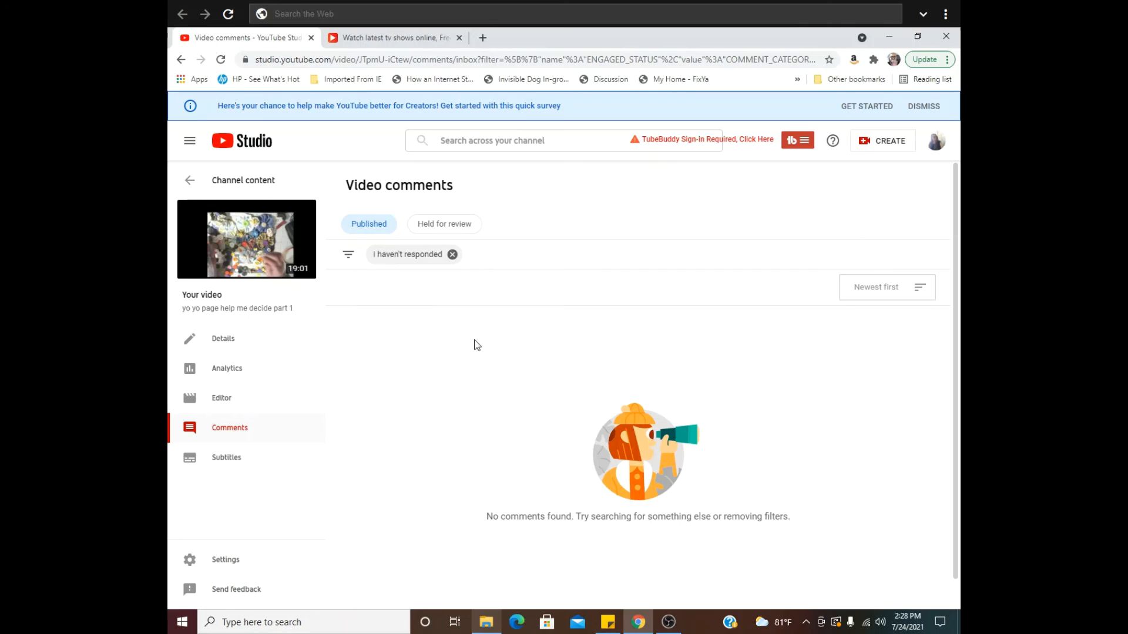
mouse_move(230, 335)
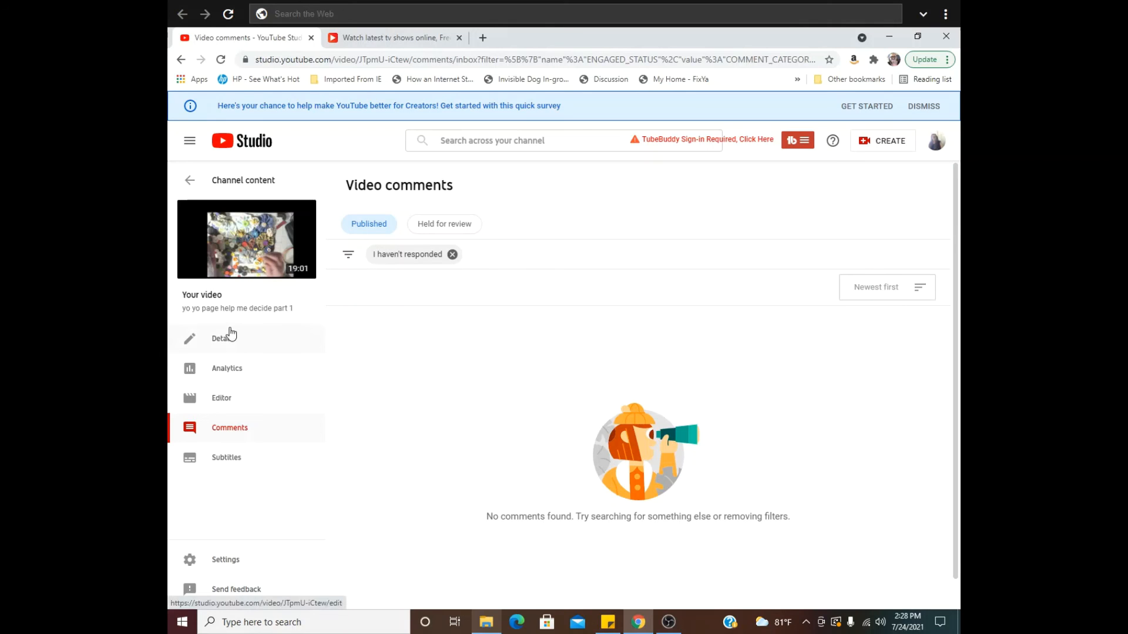
mouse_move(223, 184)
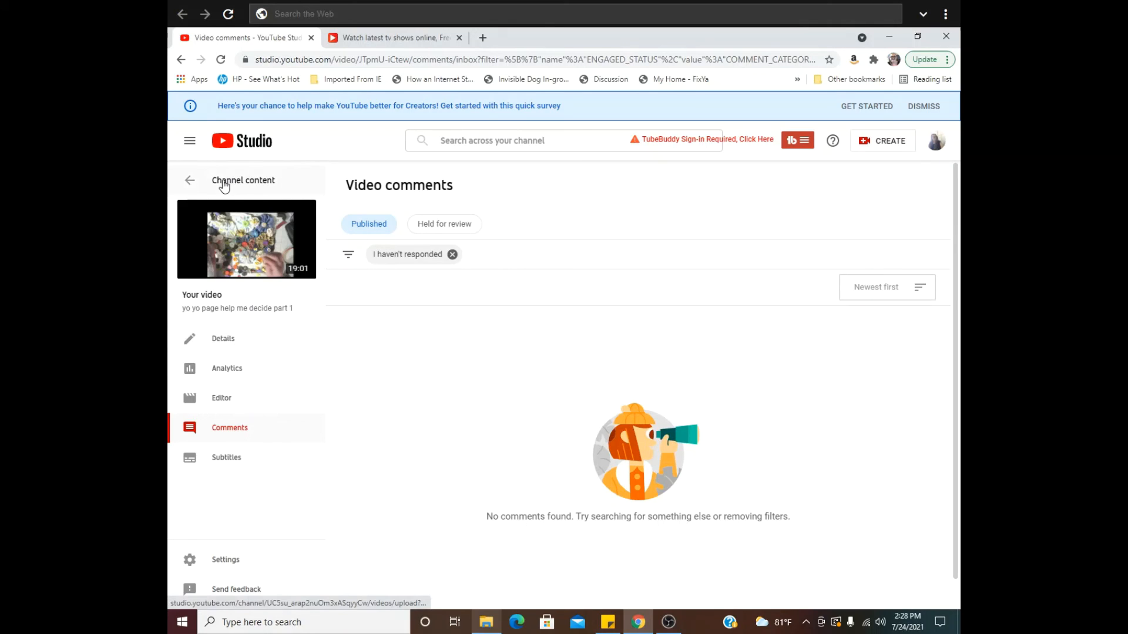
Go back to the video list, then to the channel dashboard.
left_click(189, 181)
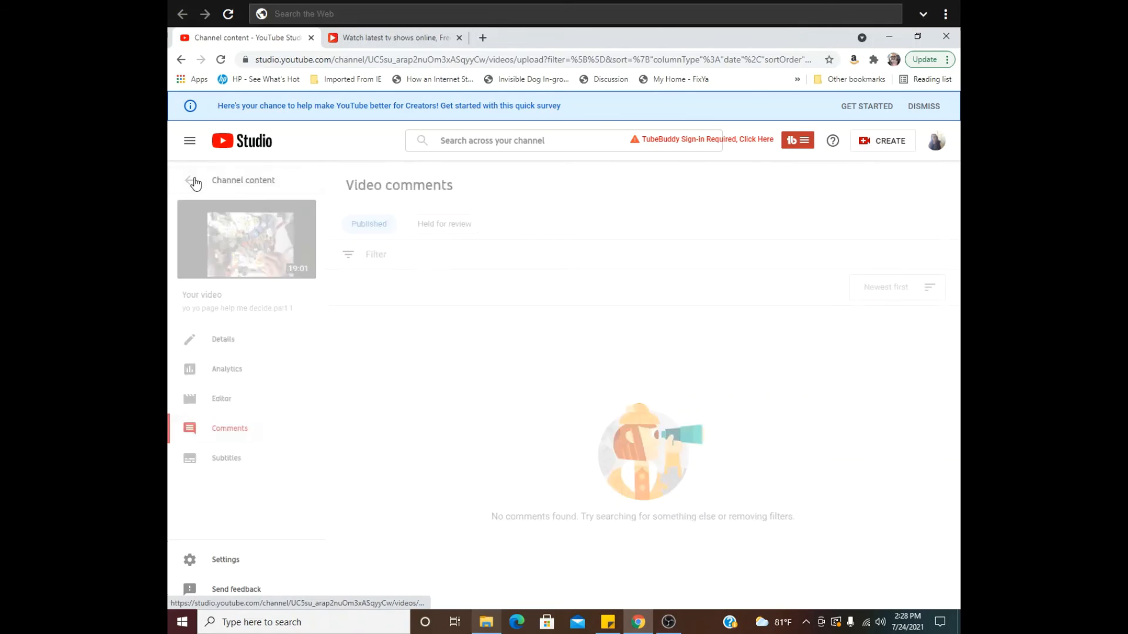
left_click(192, 181)
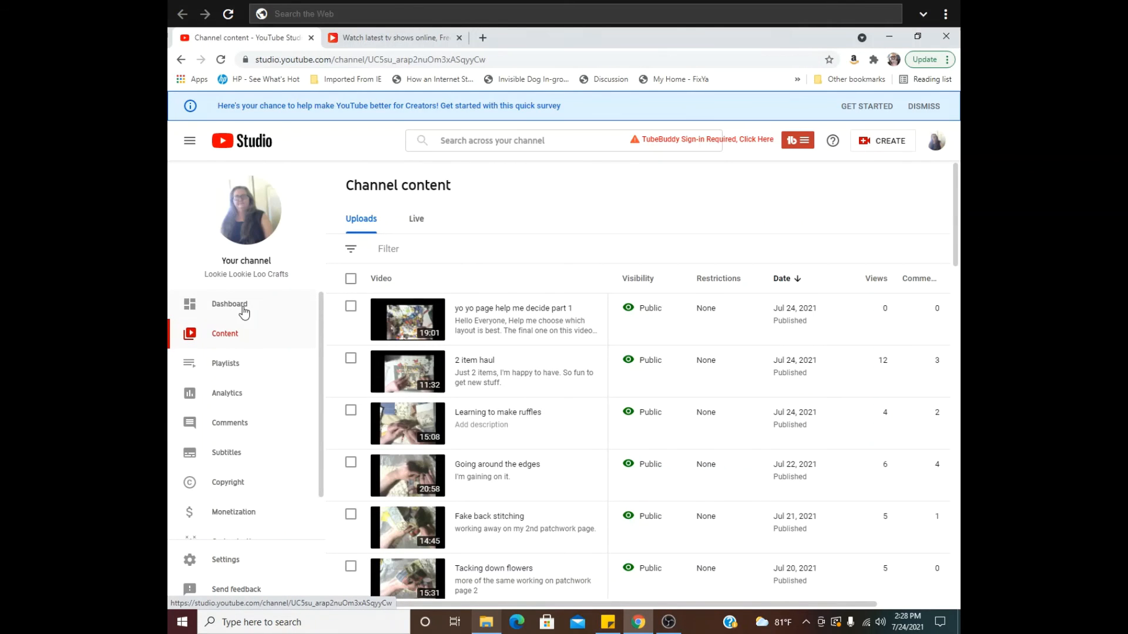
left_click(229, 304)
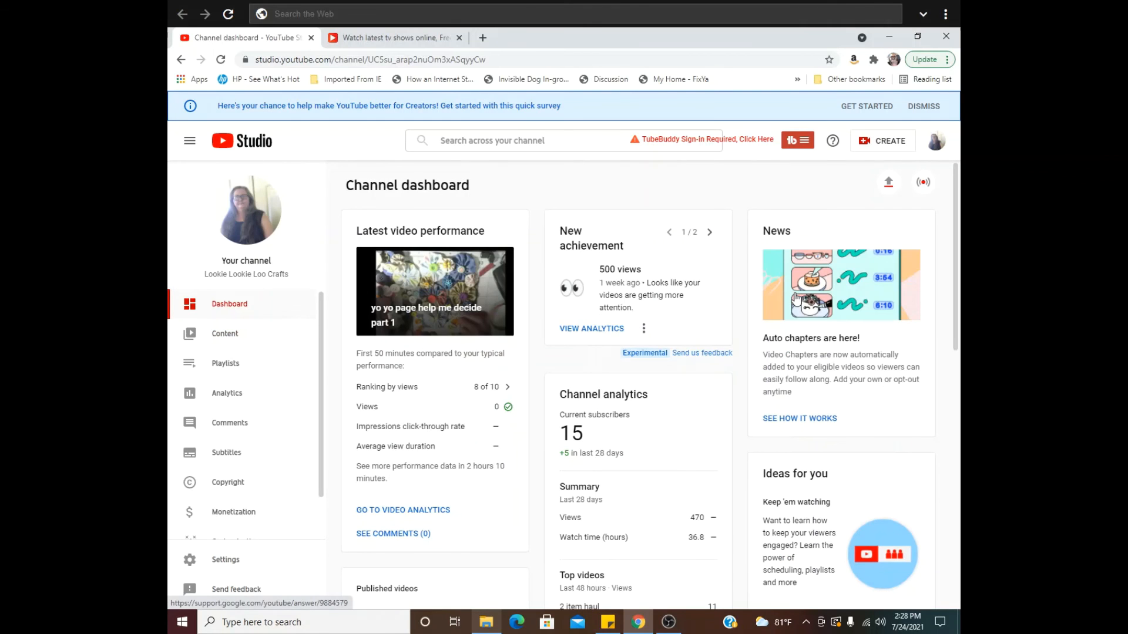